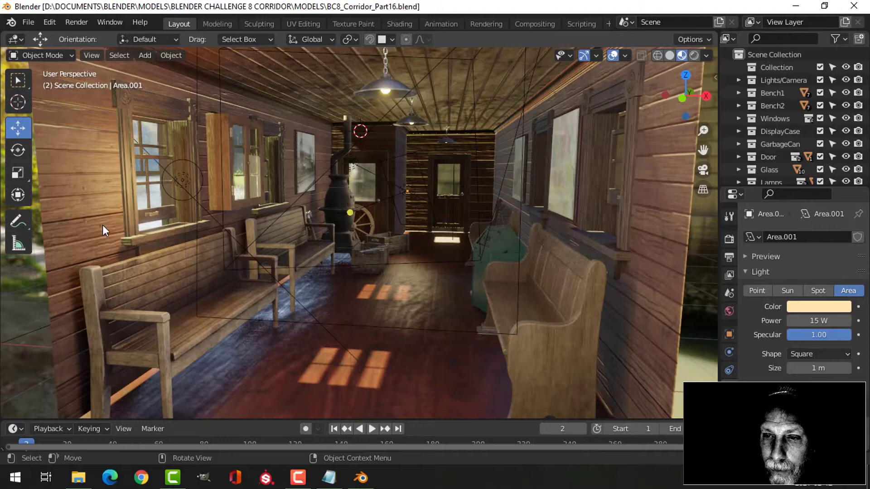
pyautogui.moveTo(404, 274)
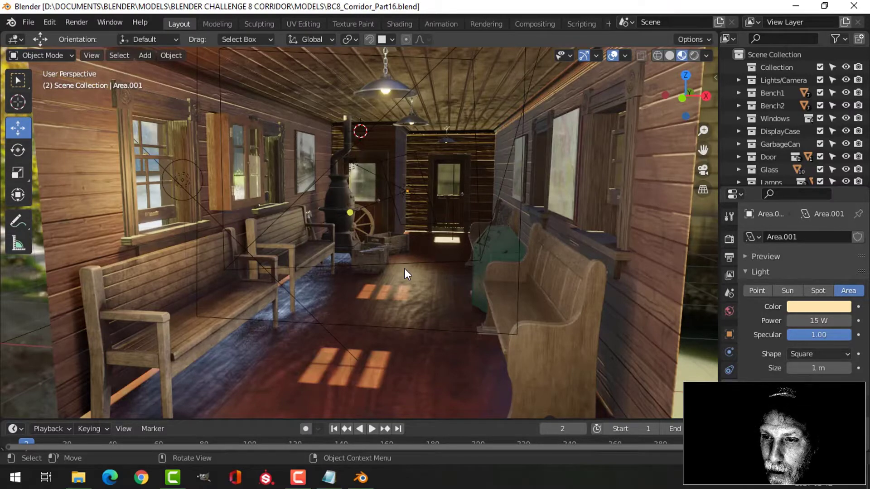
# - Orbit past the left windows and bench to close in on the stove, crates and axe
pyautogui.moveTo(405, 274); pyautogui.dragTo(430, 279)
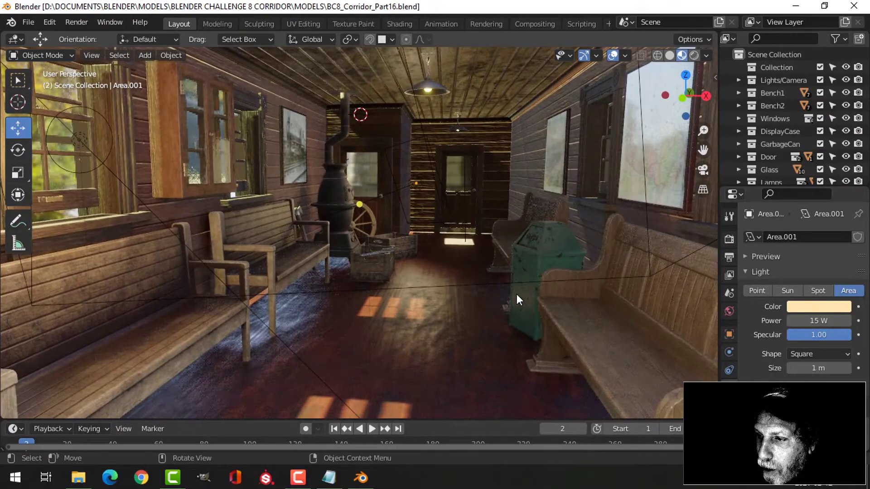
pyautogui.moveTo(519, 300); pyautogui.dragTo(605, 277)
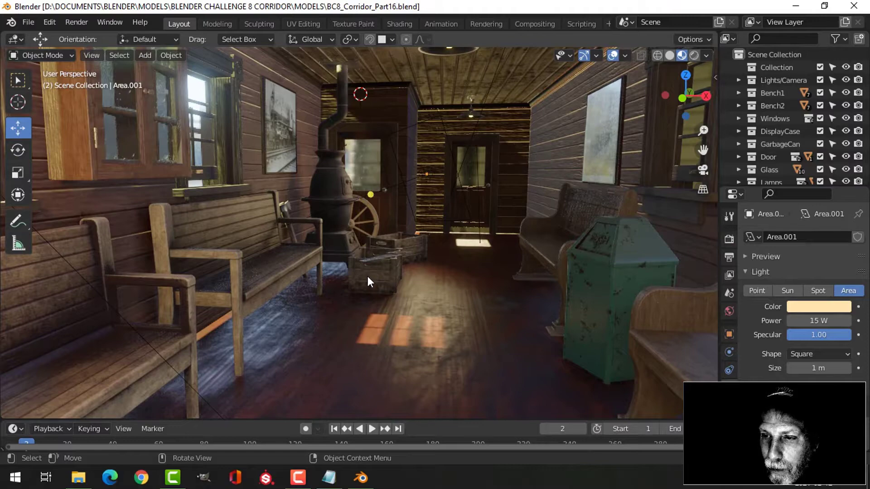
pyautogui.moveTo(370, 281); pyautogui.dragTo(289, 276)
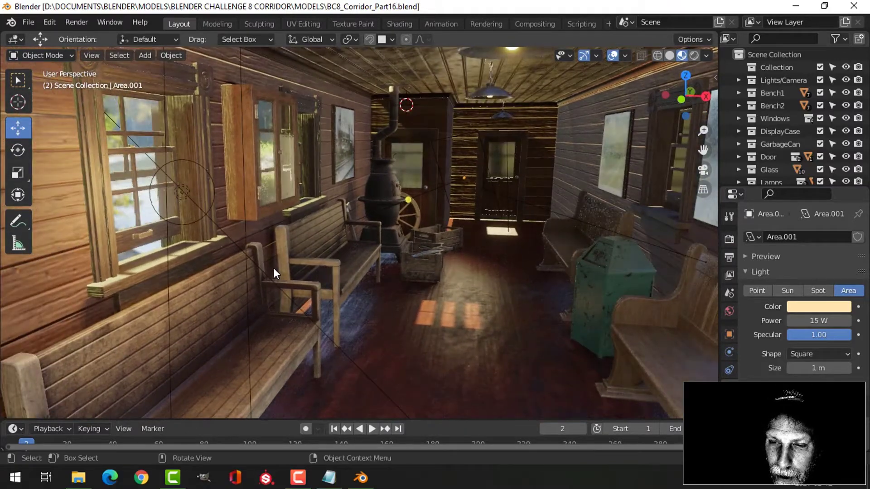
pyautogui.moveTo(277, 272); pyautogui.dragTo(319, 267)
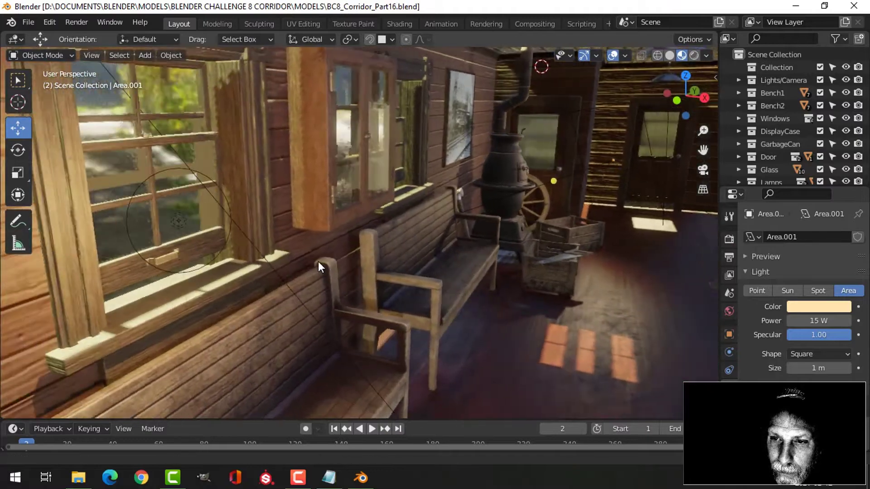
pyautogui.moveTo(319, 266); pyautogui.dragTo(230, 200)
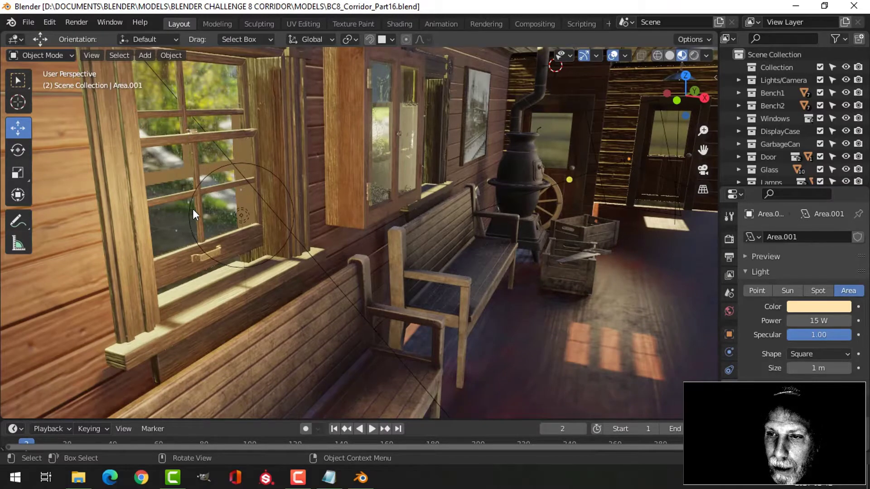
pyautogui.moveTo(194, 215); pyautogui.dragTo(472, 260)
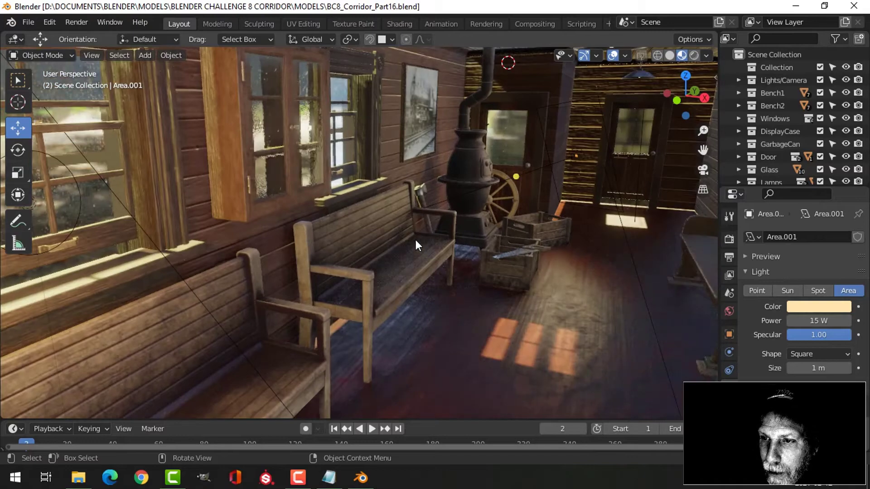
pyautogui.moveTo(418, 246); pyautogui.dragTo(180, 207)
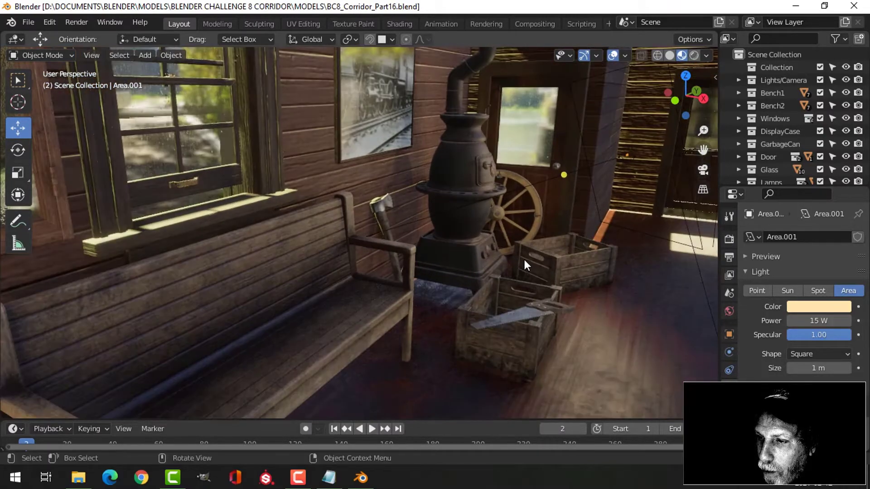
# - Orbit around the stove, crates and saw to close in on the wagon wheel
pyautogui.moveTo(524, 264); pyautogui.dragTo(452, 263)
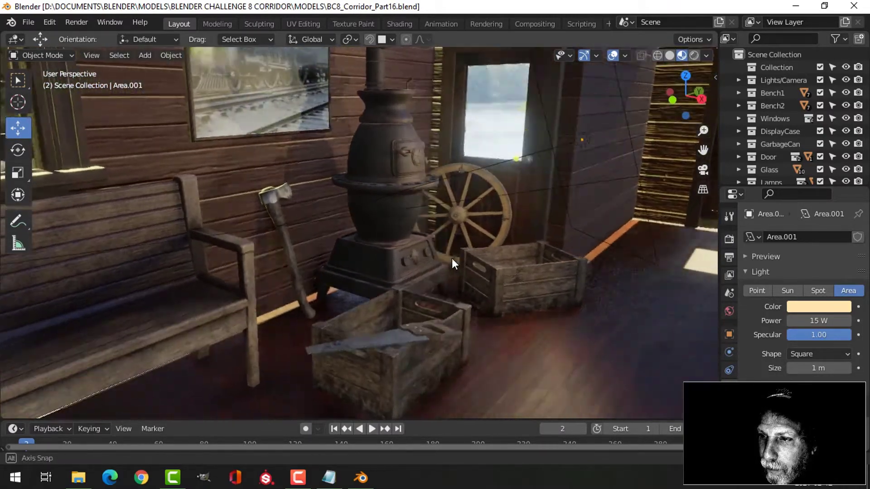
pyautogui.moveTo(452, 263); pyautogui.dragTo(355, 314)
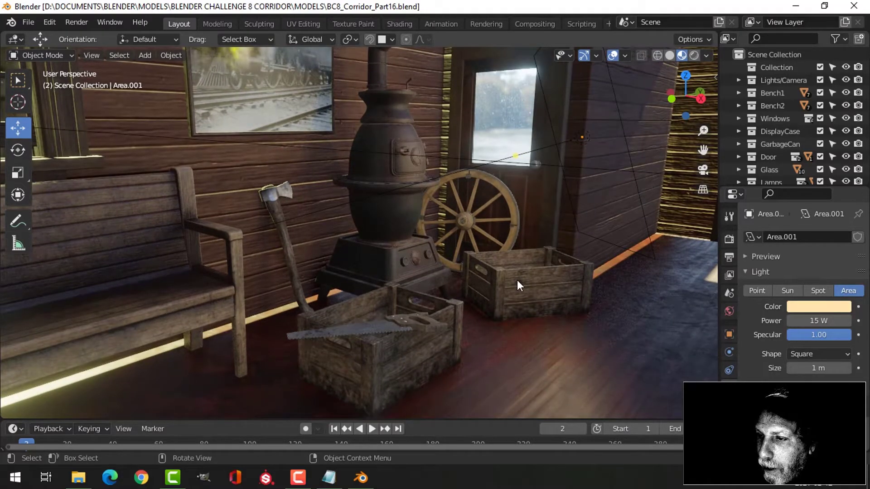
pyautogui.moveTo(519, 286); pyautogui.dragTo(480, 228)
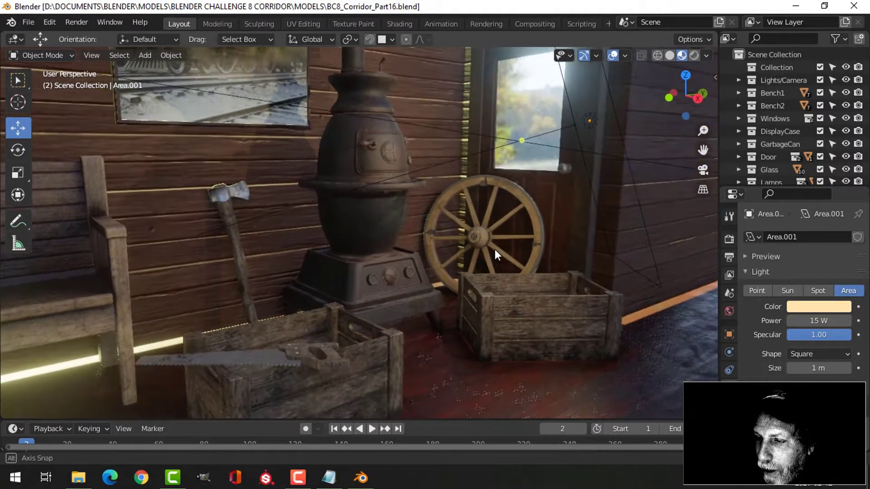
pyautogui.moveTo(496, 255); pyautogui.dragTo(513, 247)
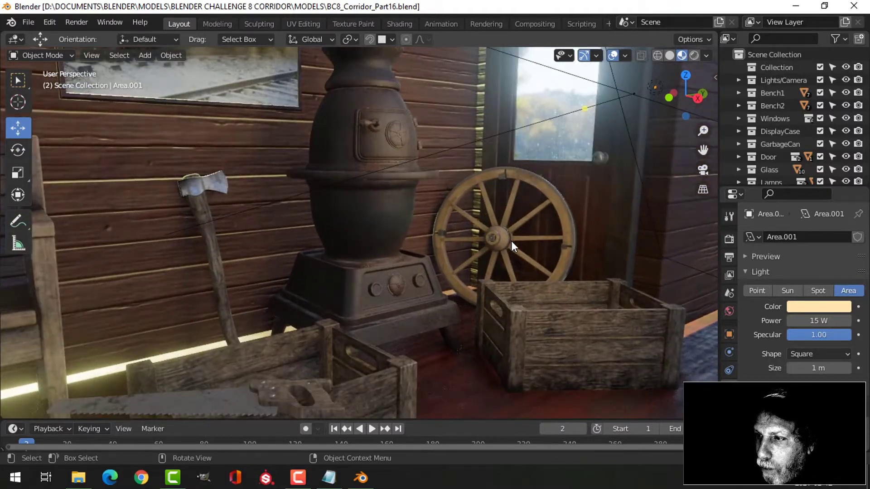
pyautogui.moveTo(511, 247); pyautogui.dragTo(471, 257)
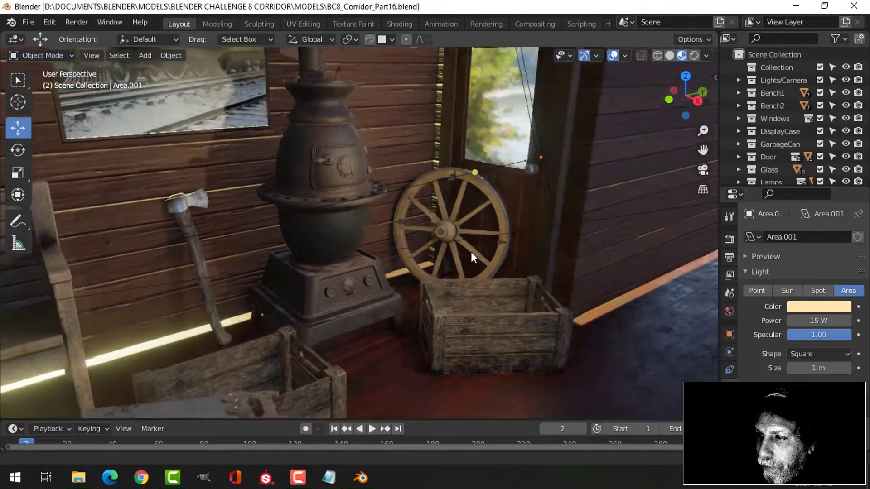
# - Swing toward the back door along the right bench, then pull back to the whole room
pyautogui.moveTo(471, 257); pyautogui.dragTo(574, 227)
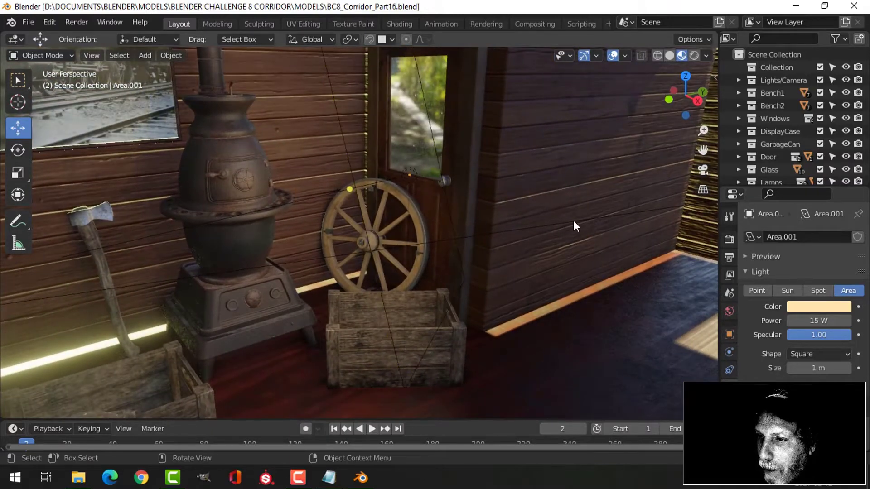
pyautogui.moveTo(575, 225); pyautogui.dragTo(620, 223)
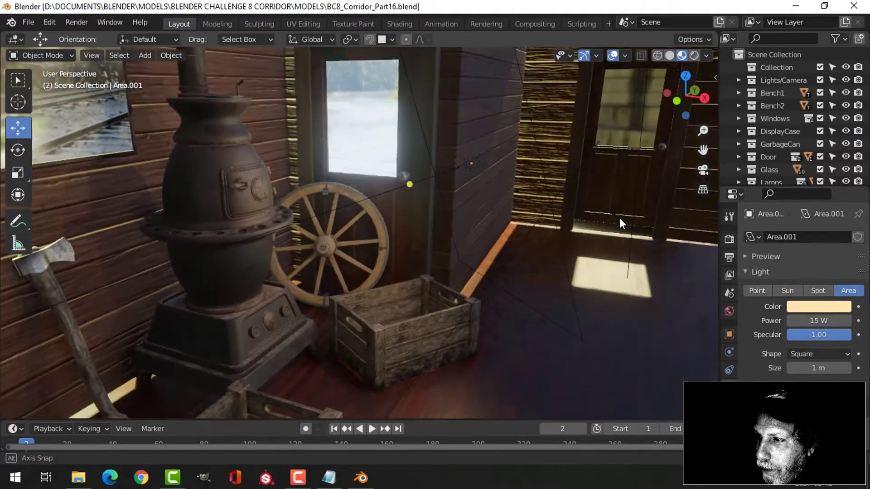
pyautogui.moveTo(621, 222); pyautogui.dragTo(535, 221)
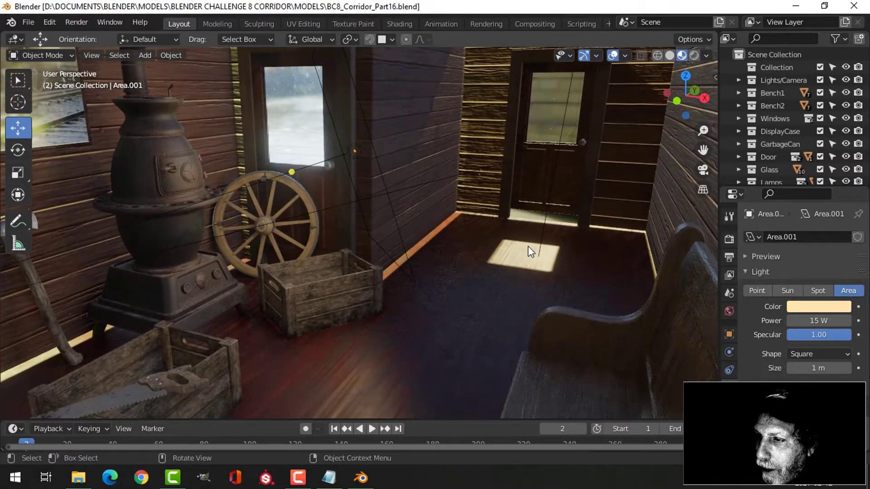
pyautogui.moveTo(527, 250); pyautogui.dragTo(530, 235)
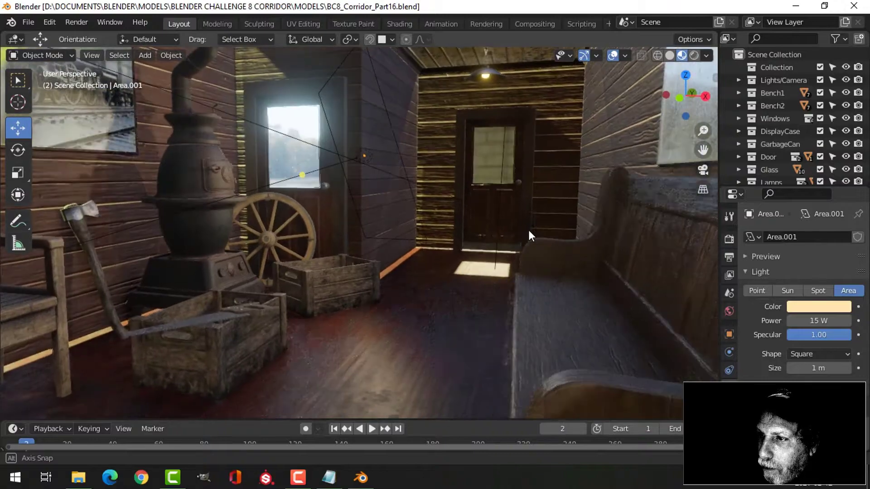
pyautogui.moveTo(529, 235); pyautogui.dragTo(552, 243)
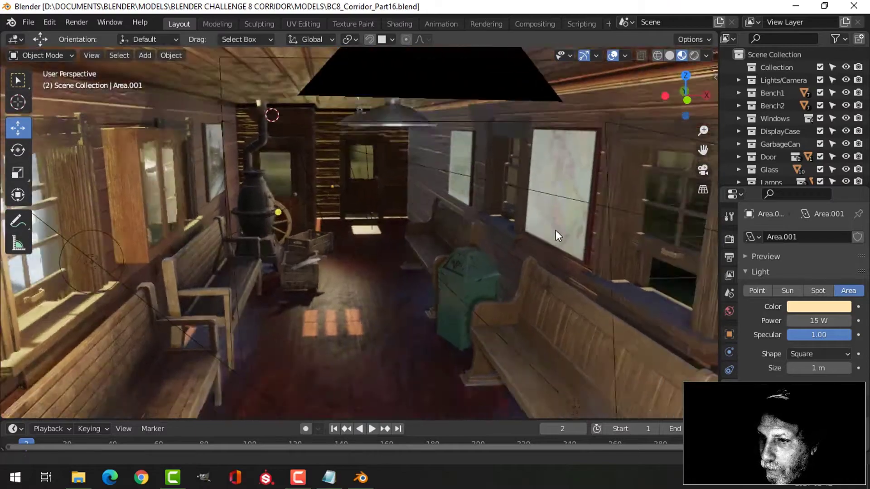
# - Zoom in on the right-wall map and framed train picture, then back out to the room overview
pyautogui.moveTo(558, 235); pyautogui.dragTo(531, 221)
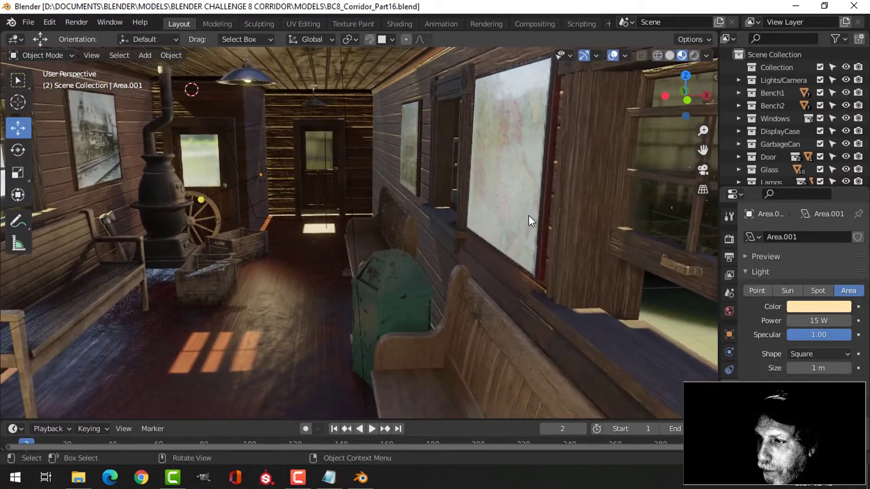
pyautogui.moveTo(527, 222); pyautogui.dragTo(444, 211)
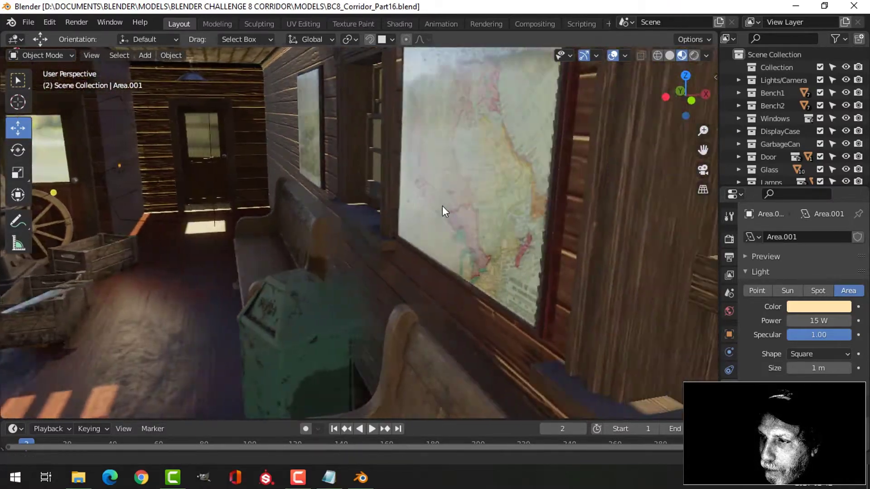
pyautogui.moveTo(444, 211); pyautogui.dragTo(444, 222)
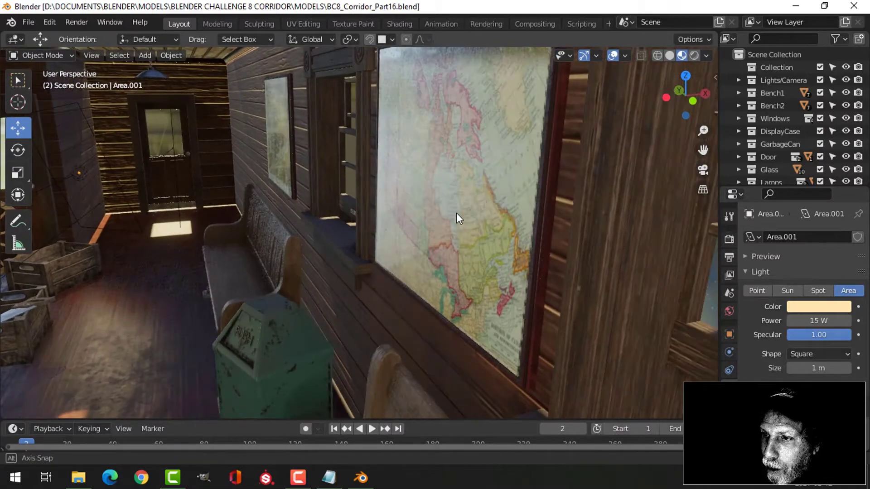
pyautogui.moveTo(457, 218); pyautogui.dragTo(463, 203)
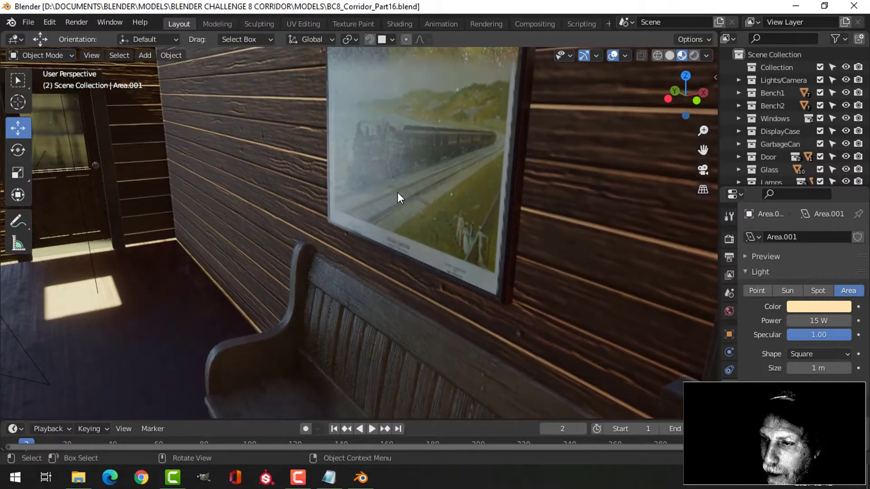
pyautogui.moveTo(400, 198); pyautogui.dragTo(324, 192)
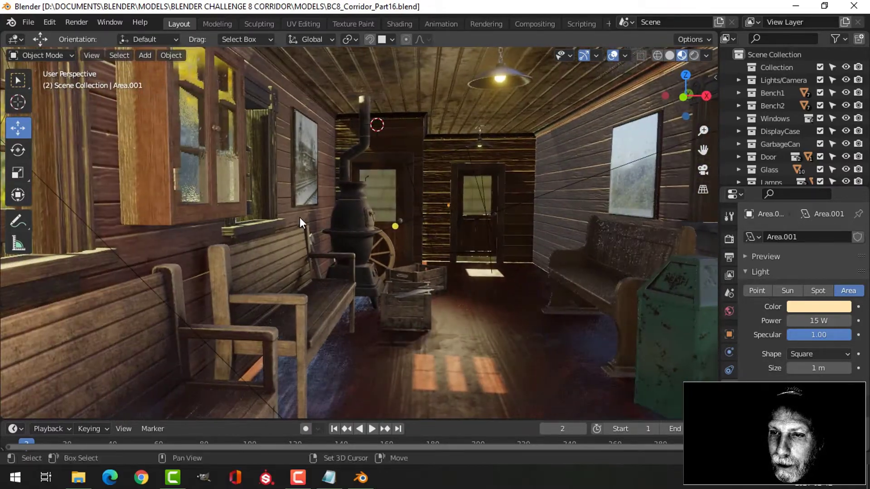
# - View the door window pane from outside, then frame the stove, wheel and back door
pyautogui.moveTo(299, 222); pyautogui.dragTo(249, 229)
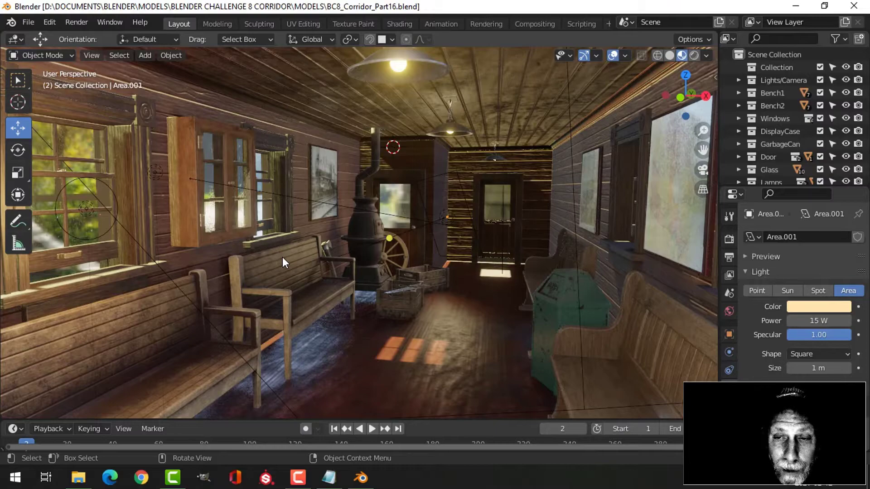
pyautogui.moveTo(283, 262); pyautogui.dragTo(305, 250)
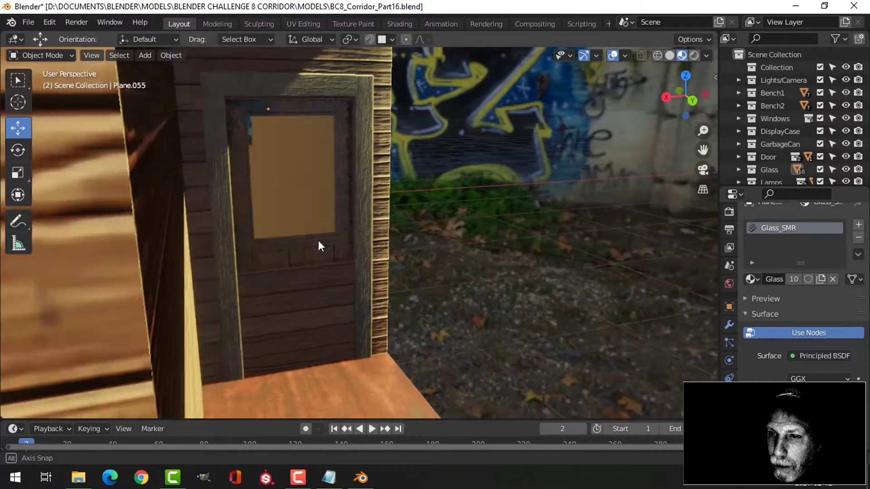
pyautogui.moveTo(319, 246); pyautogui.dragTo(297, 250)
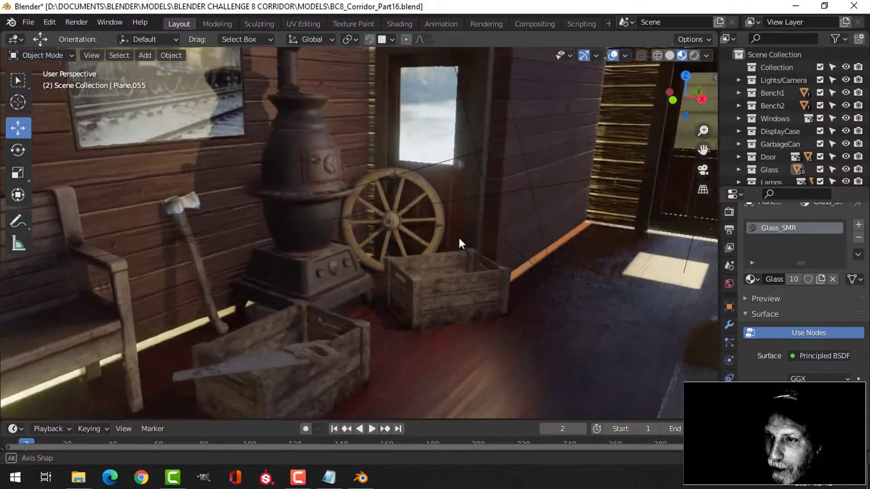
pyautogui.moveTo(461, 244); pyautogui.dragTo(499, 248)
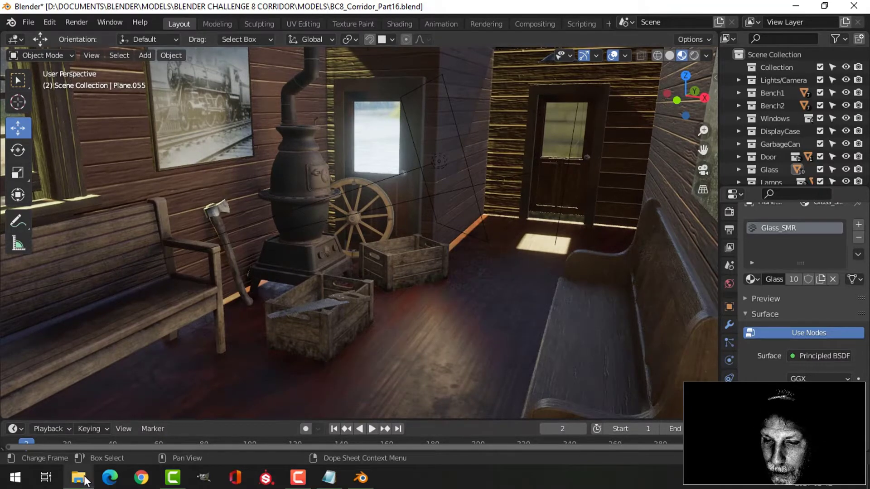
# - Switch to File Explorer's BC8 CORRIDOR folder and select the waiting-room reference JPG
pyautogui.click(77, 477)
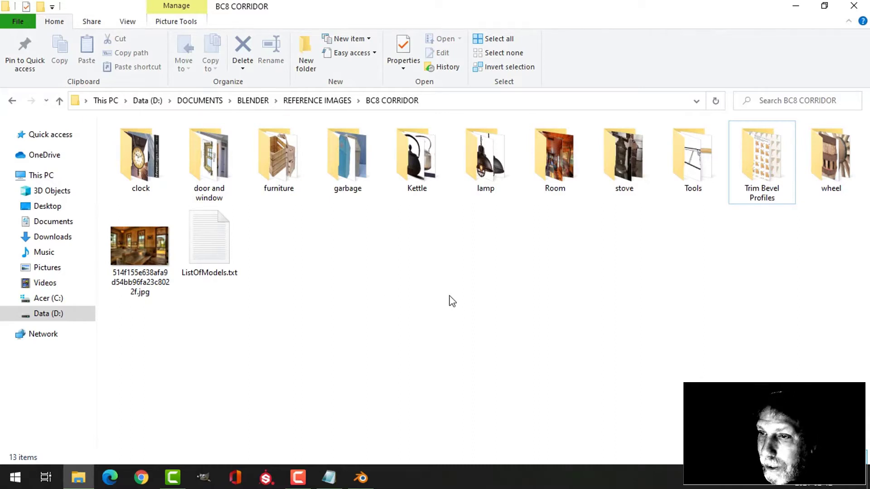
pyautogui.moveTo(371, 330)
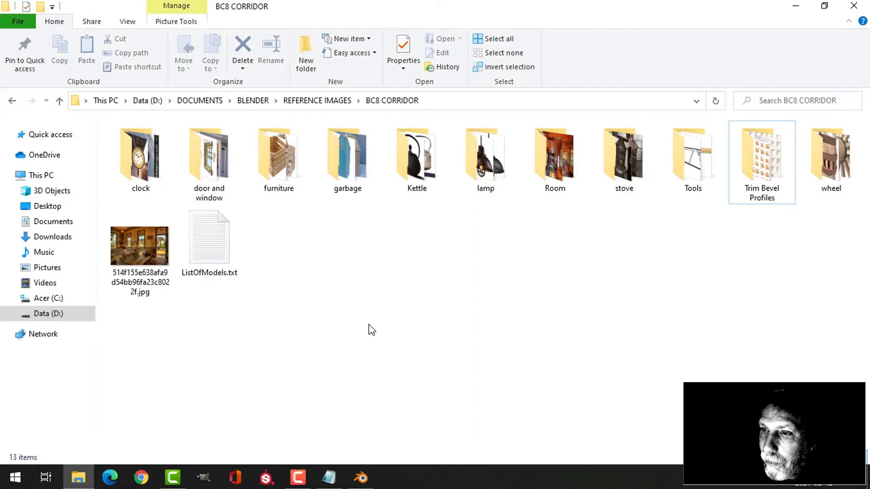
pyautogui.click(140, 246)
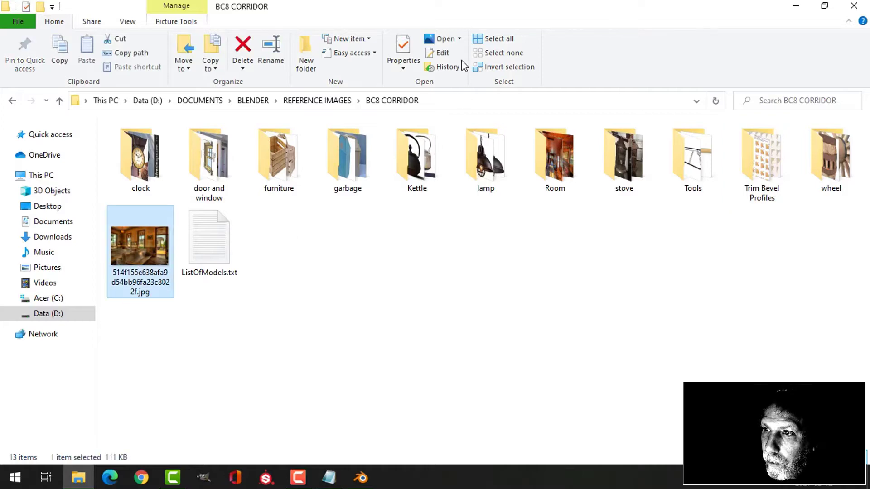
# - Open the waiting-room JPG in IrfanView to study its benches, windows and train doorway
pyautogui.doubleClick(139, 246)
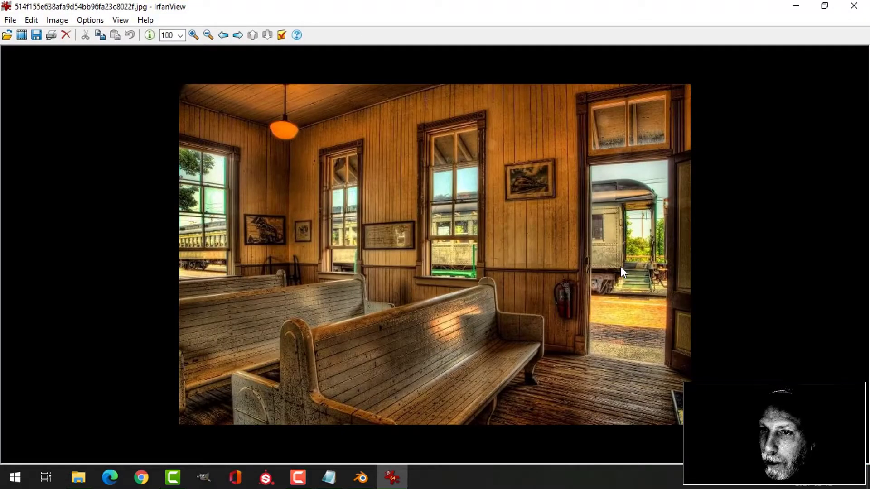
pyautogui.moveTo(343, 359)
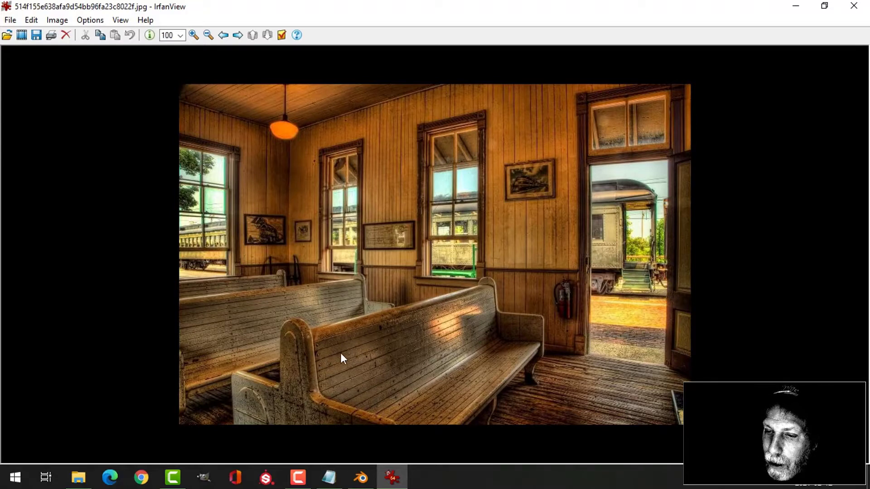
pyautogui.moveTo(498, 346)
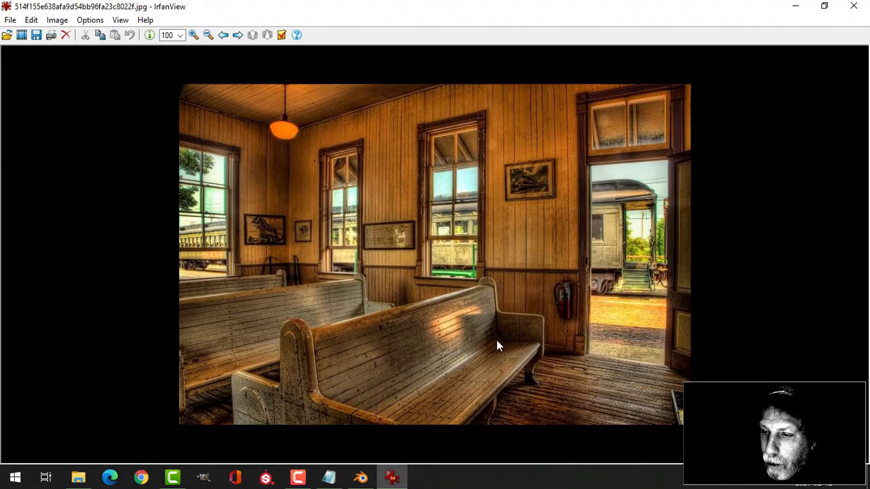
pyautogui.moveTo(585, 394)
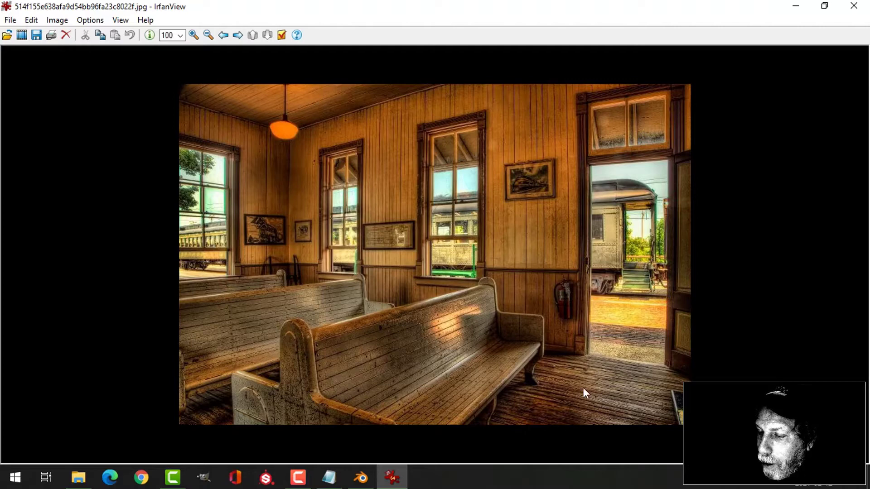
pyautogui.moveTo(595, 300)
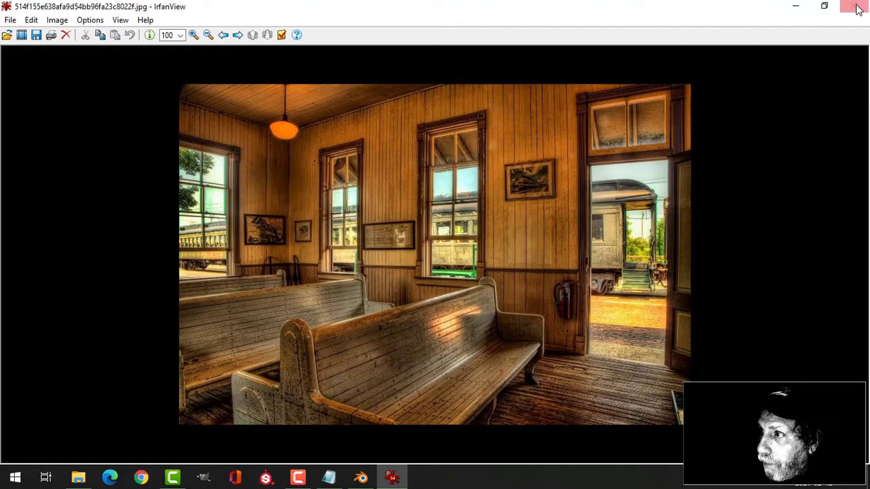
# - Close the photo, enter 'door and window', and open the window trim anatomy image
pyautogui.click(853, 8)
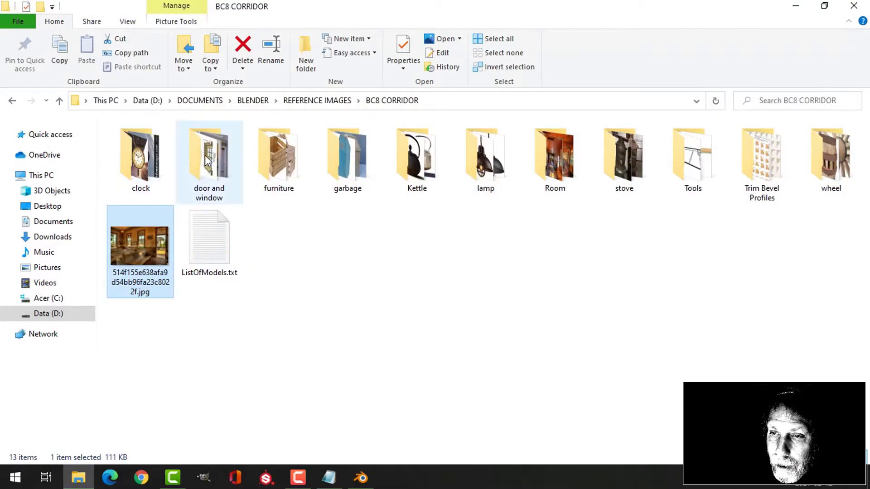
pyautogui.doubleClick(208, 154)
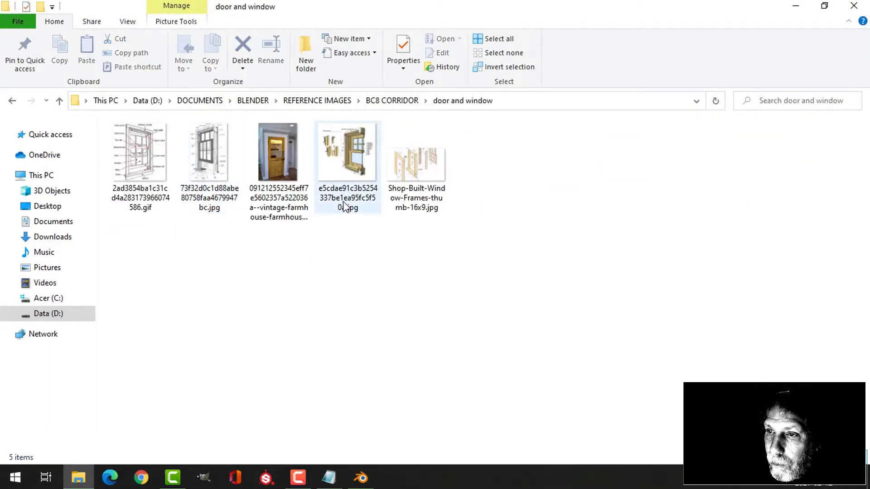
pyautogui.click(348, 154)
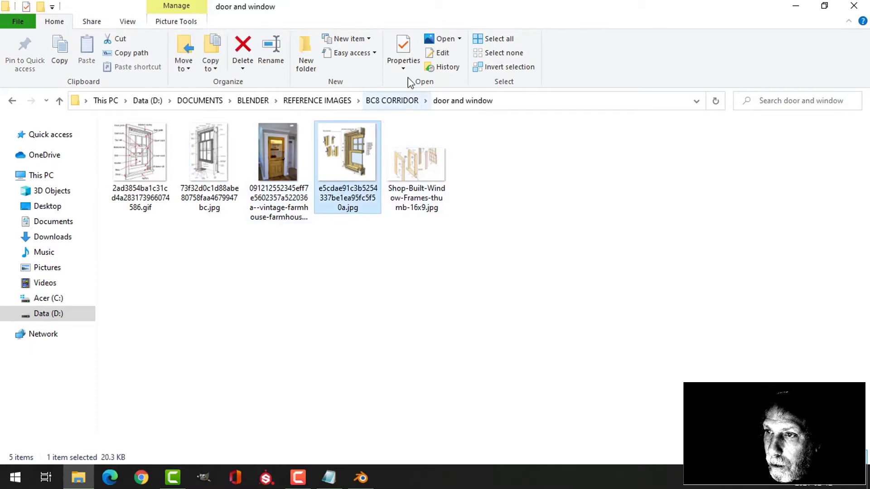
pyautogui.click(459, 39)
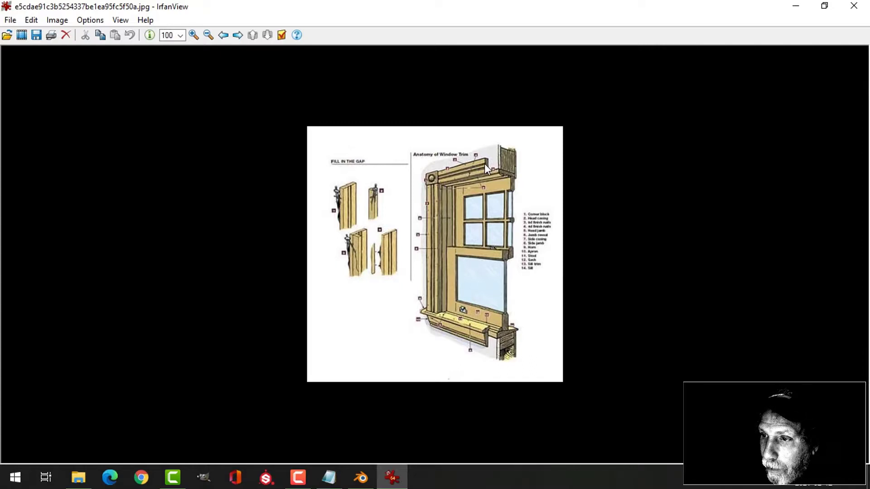
pyautogui.moveTo(476, 222)
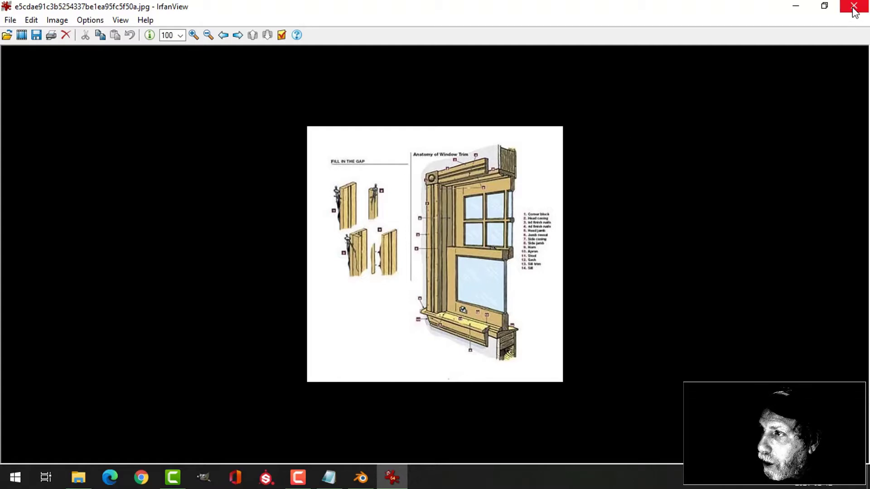
# - Close the trim image and view the labelled window diagram in IrfanView 64-bit
pyautogui.click(853, 6)
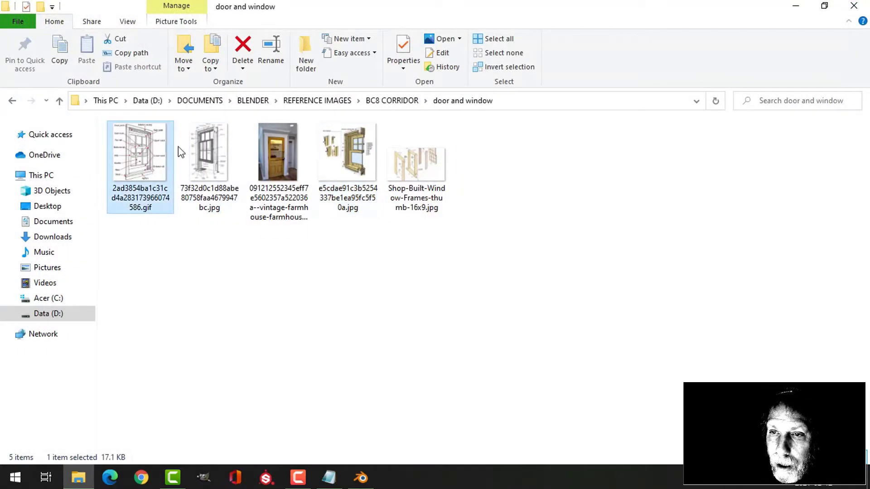
pyautogui.click(460, 39)
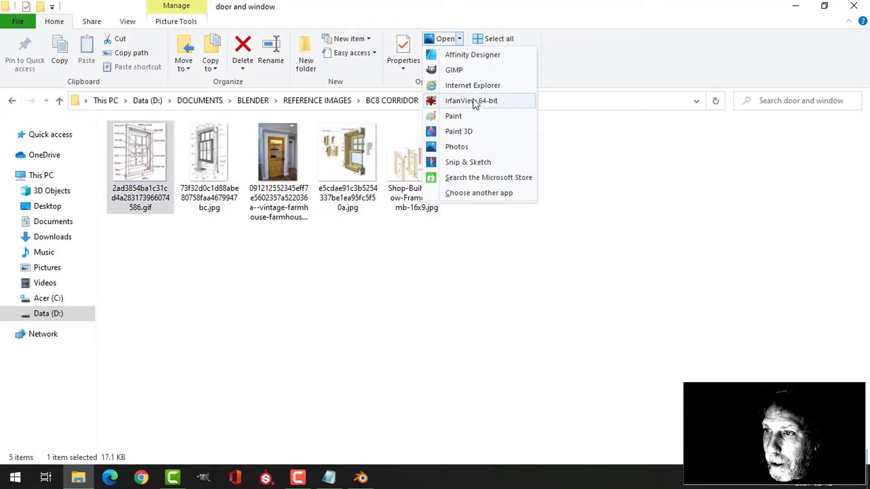
pyautogui.click(476, 100)
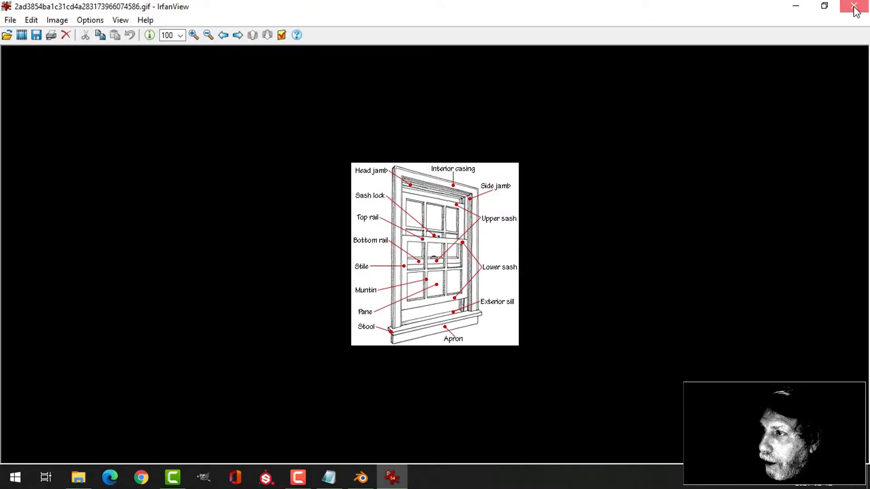
# - Close the window diagram and view the pantry door photo in IrfanView 64-bit
pyautogui.click(852, 6)
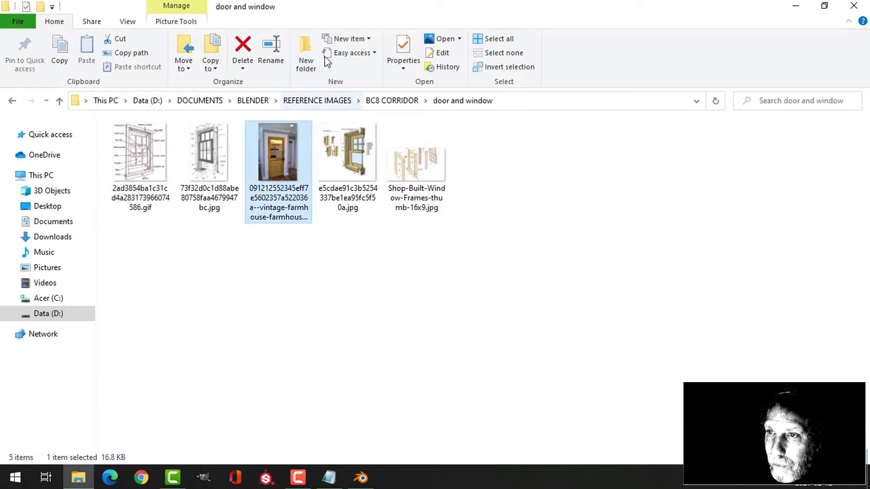
pyautogui.click(459, 38)
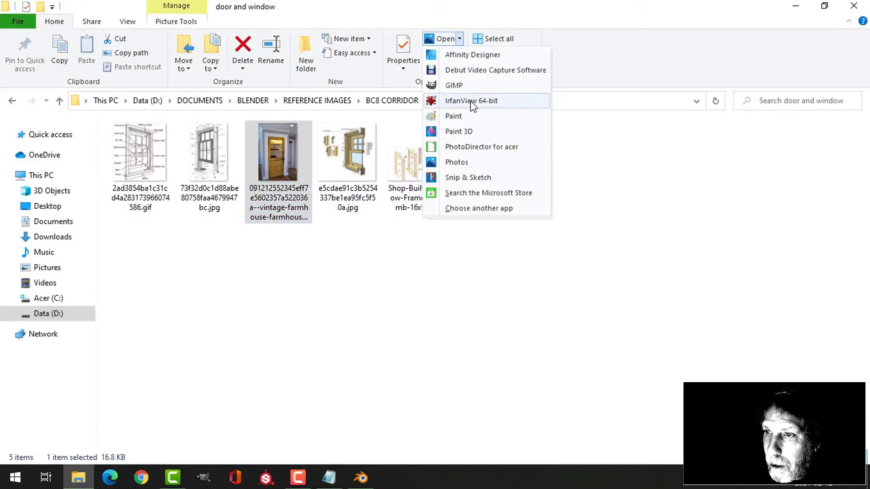
pyautogui.click(479, 101)
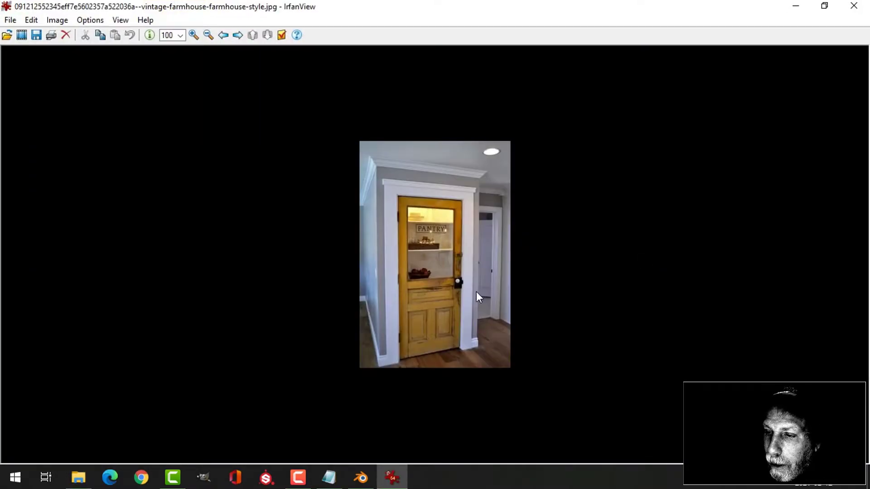
pyautogui.moveTo(431, 326)
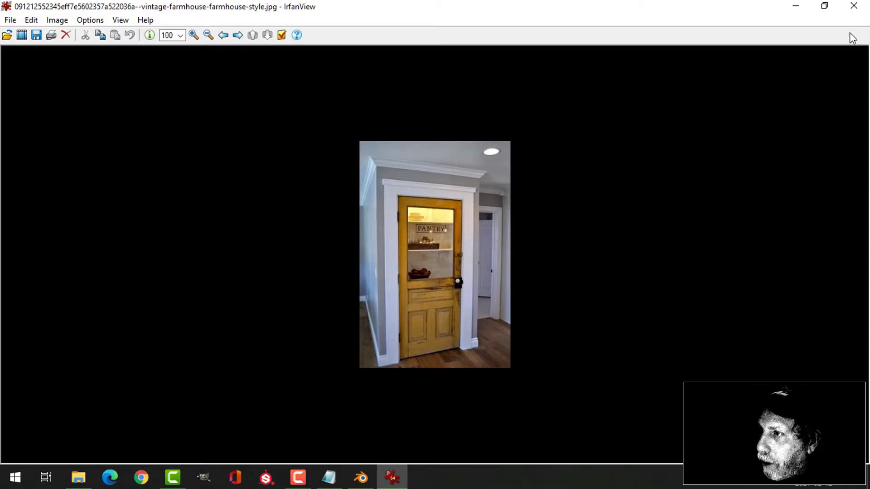
# - Close the pantry door photo, open the furniture references folder and view the wooden pew photo
pyautogui.click(79, 477)
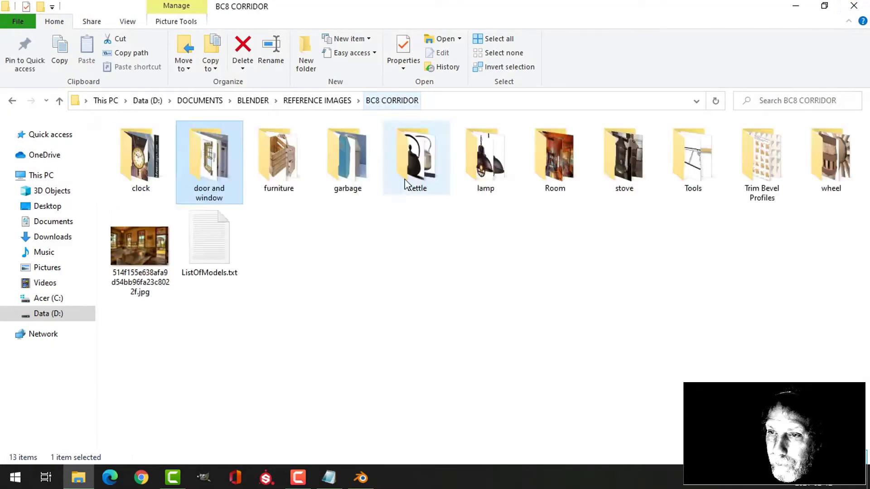
pyautogui.click(279, 156)
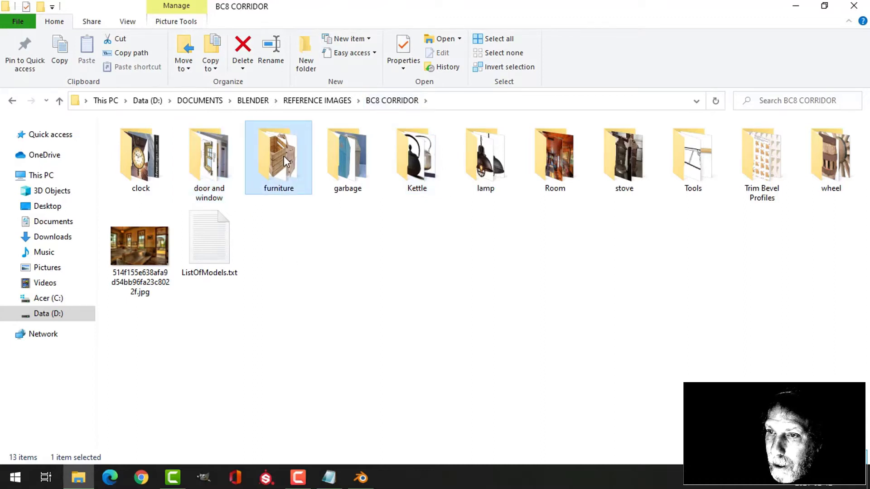
pyautogui.doubleClick(278, 154)
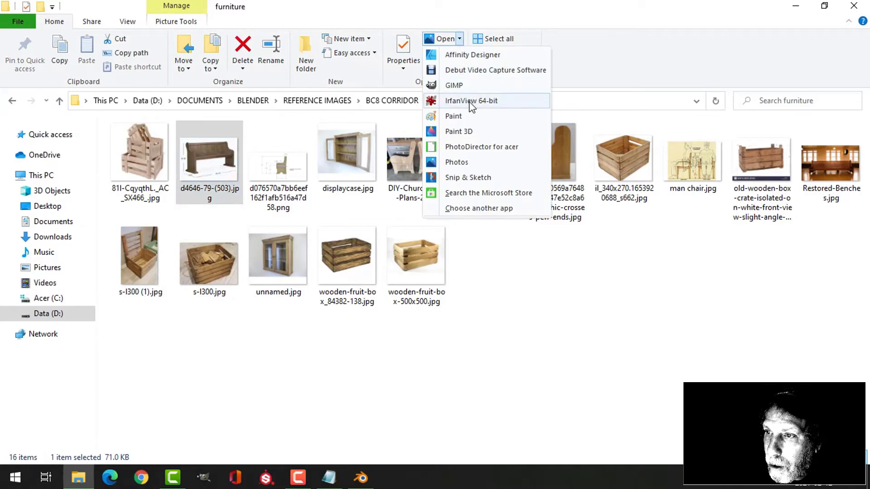
pyautogui.click(471, 101)
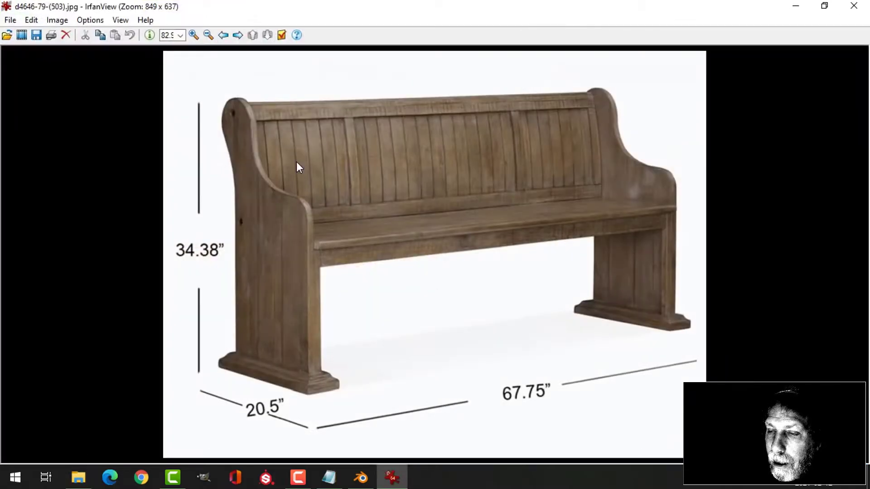
pyautogui.moveTo(302, 159)
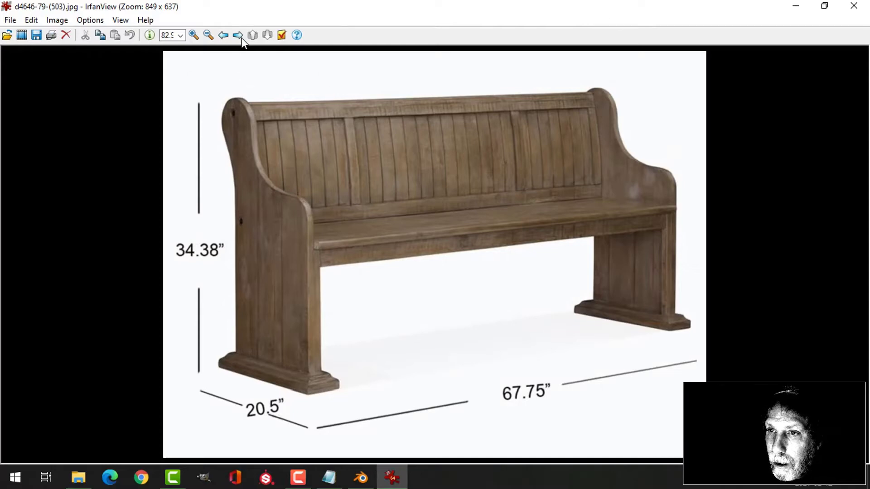
# - Page through the church pew plans and display case photos, then close the blue bin photo
pyautogui.click(238, 35)
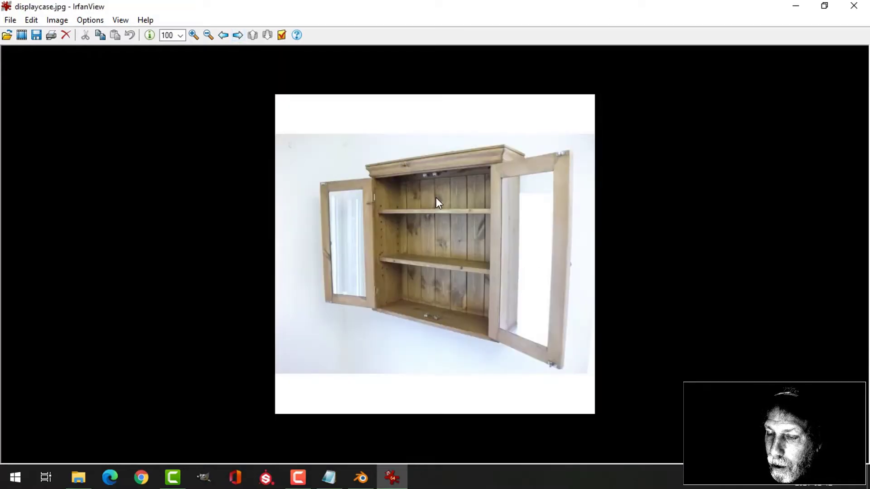
pyautogui.moveTo(238, 35)
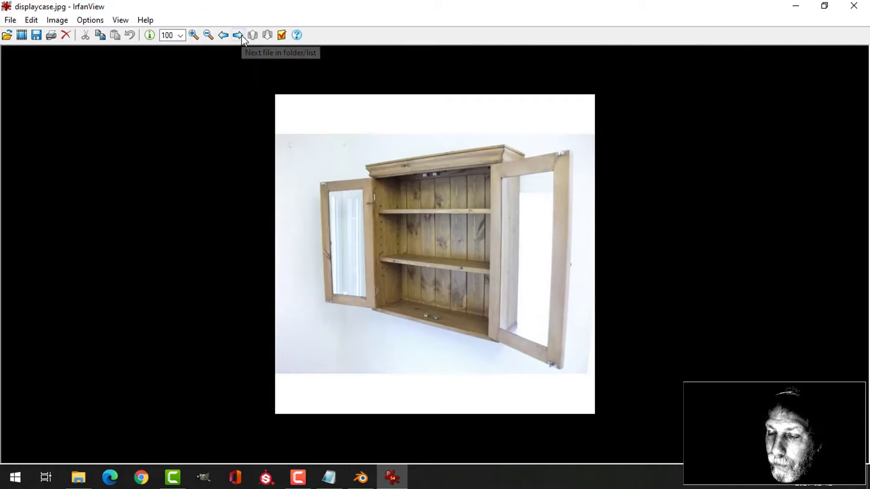
pyautogui.click(236, 35)
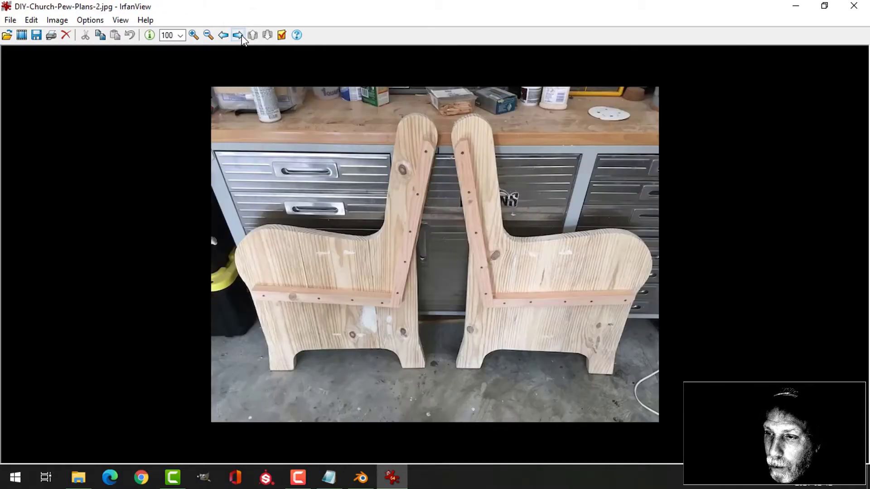
pyautogui.click(237, 35)
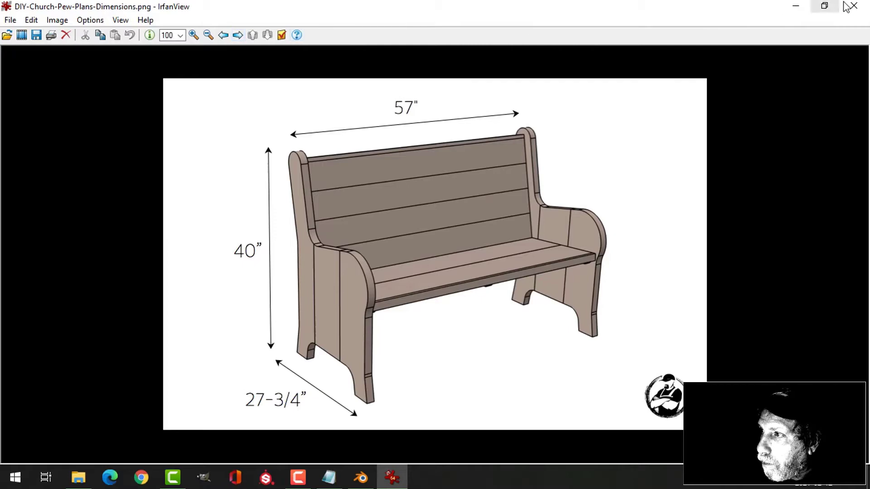
pyautogui.click(80, 476)
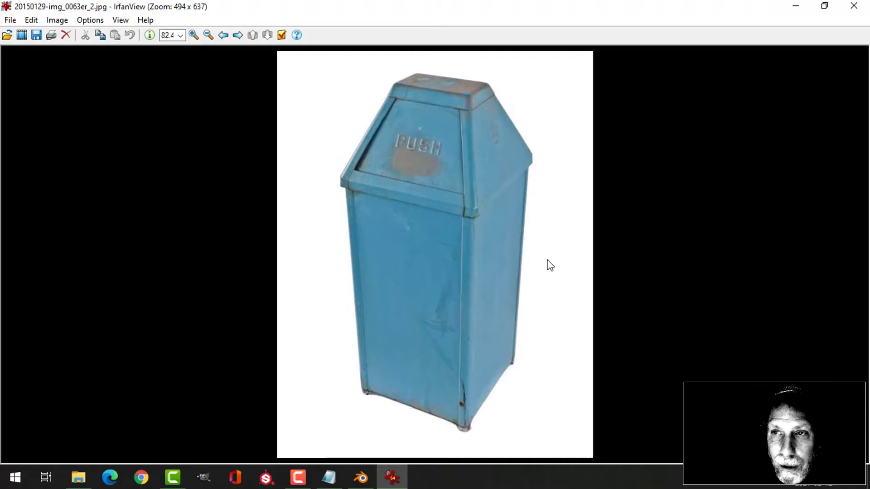
pyautogui.moveTo(852, 7)
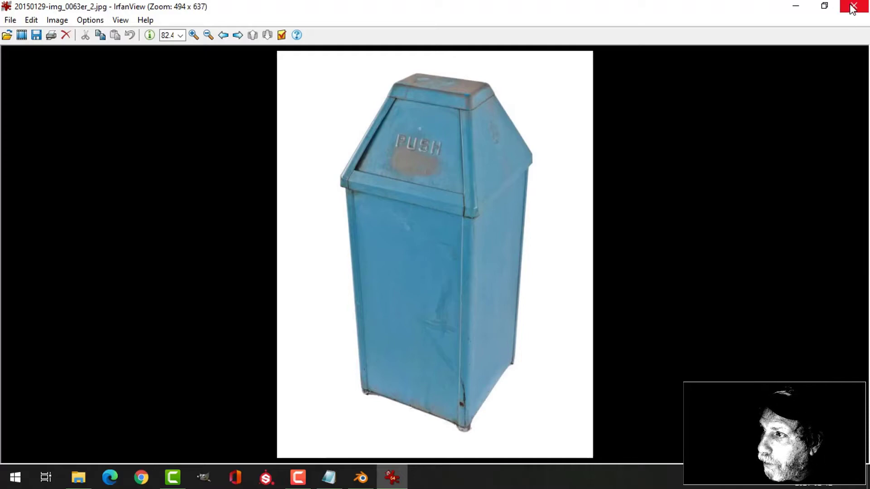
pyautogui.click(852, 6)
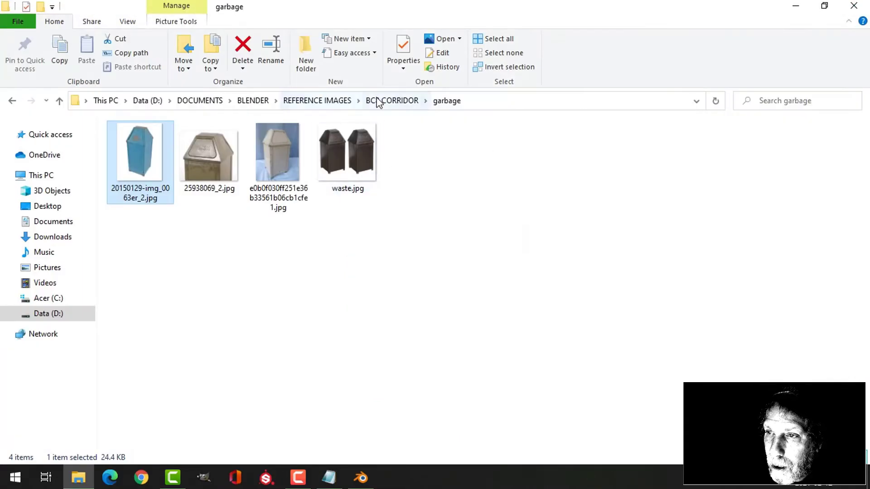
# - Return to BC8 CORRIDOR, open the stove folder and view the first stove photo
pyautogui.click(392, 101)
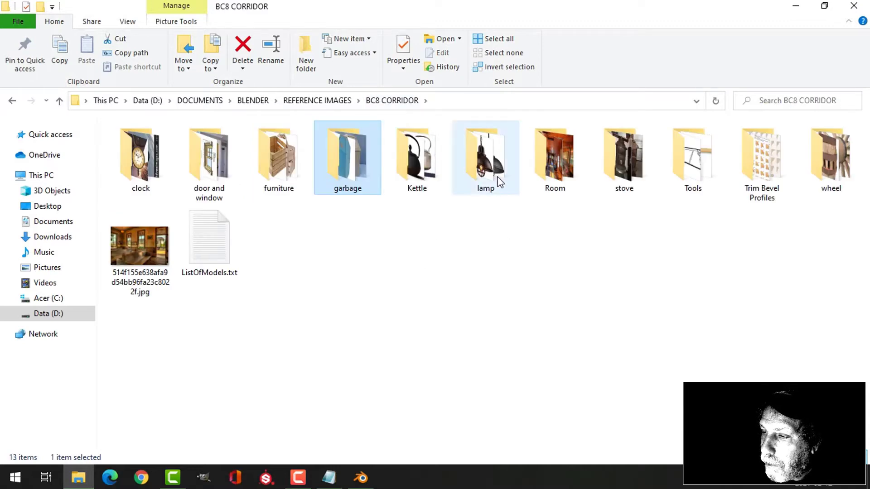
pyautogui.moveTo(491, 195)
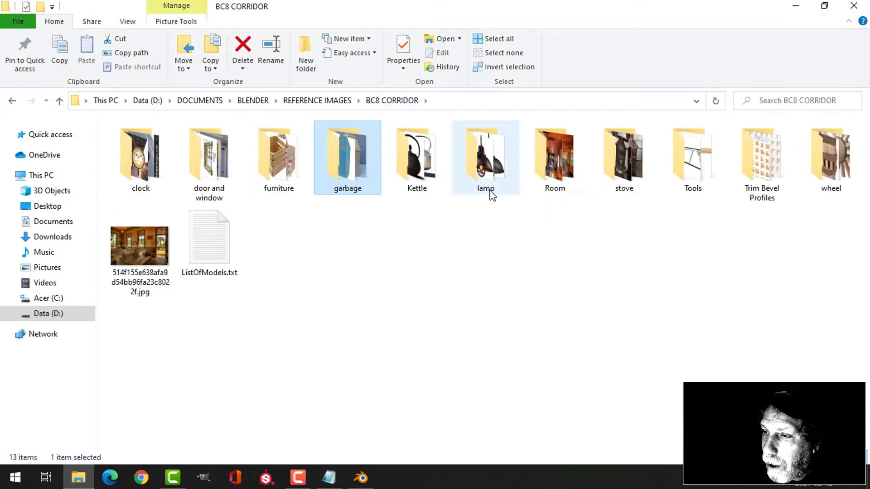
pyautogui.click(624, 157)
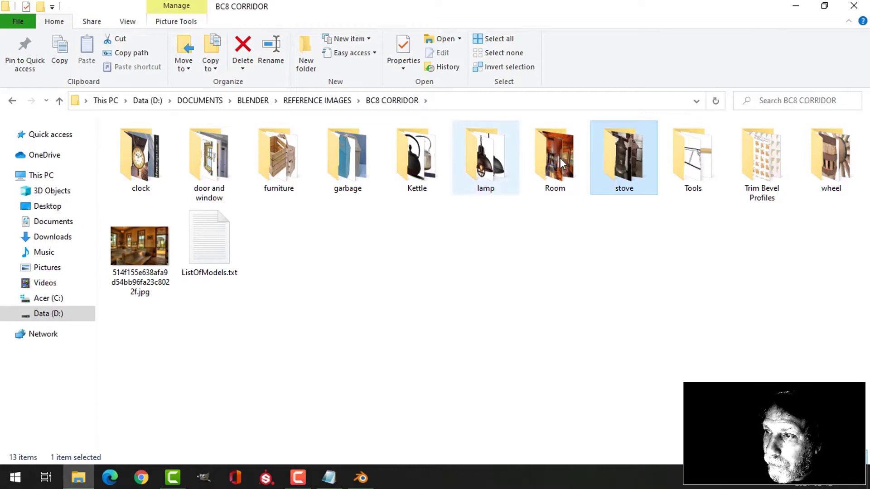
pyautogui.doubleClick(624, 156)
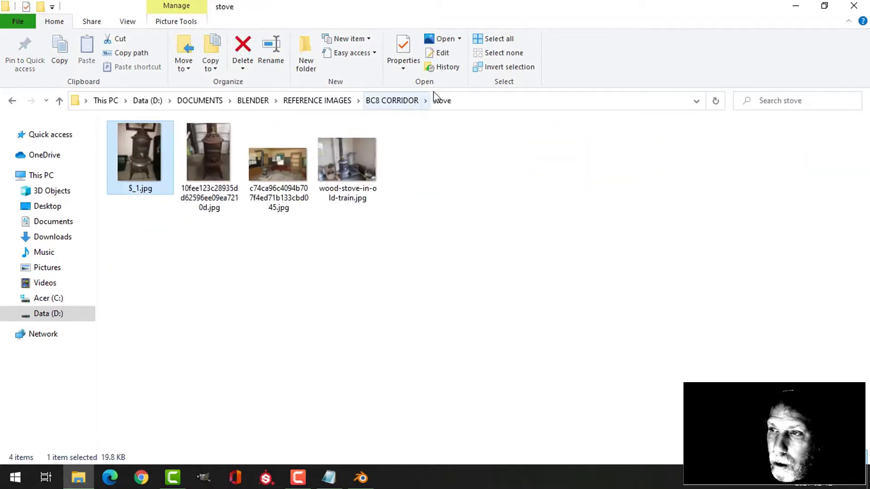
pyautogui.doubleClick(140, 152)
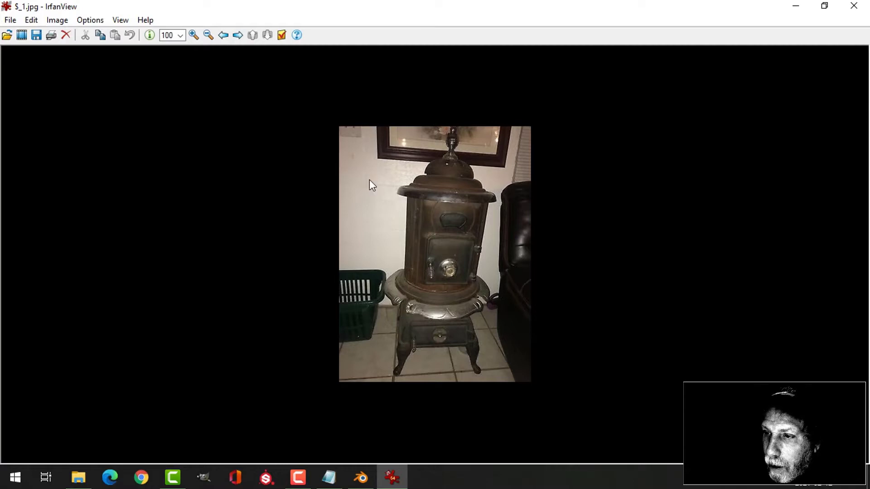
pyautogui.moveTo(279, 106)
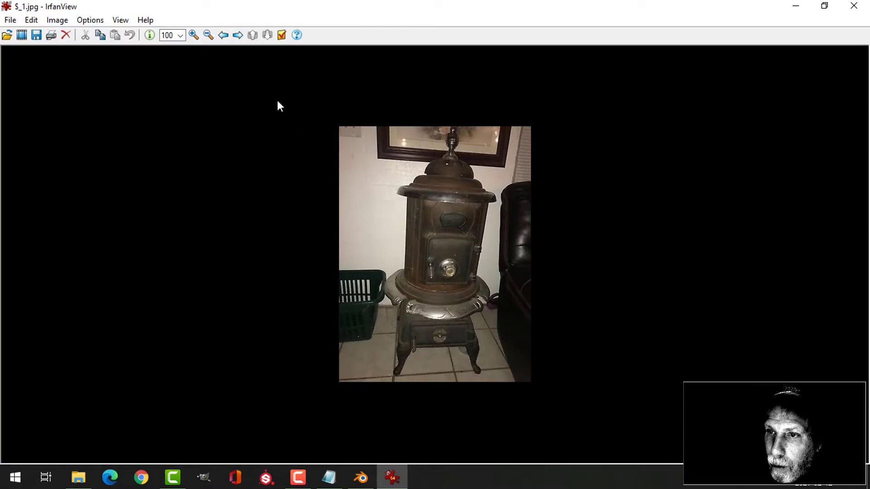
# - Page to the waiting-room stove scene, close IrfanView and open the Tools folder
pyautogui.click(238, 35)
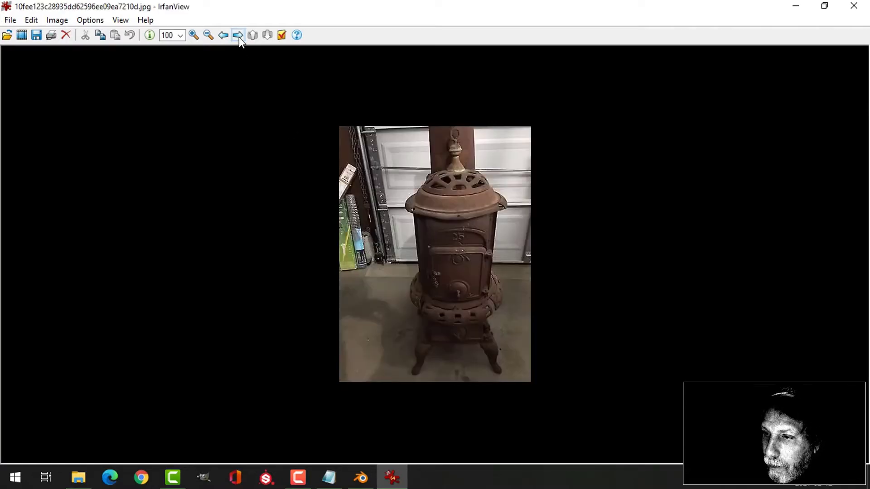
pyautogui.click(238, 35)
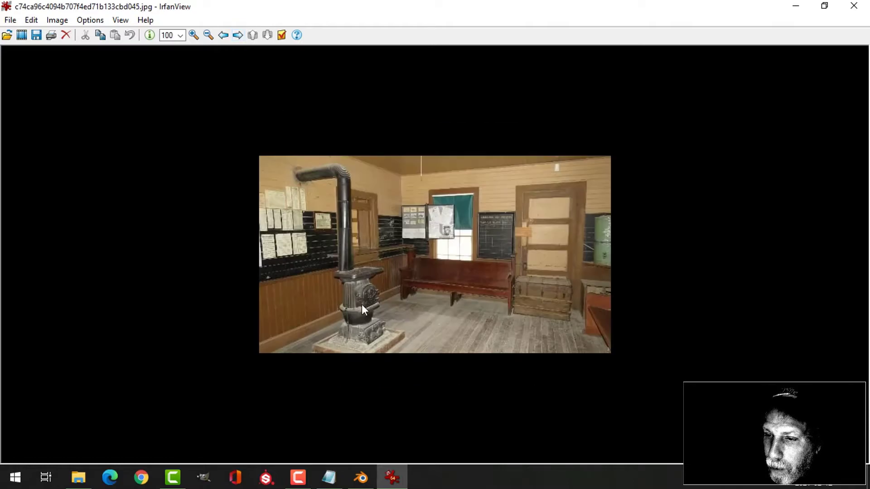
pyautogui.moveTo(377, 325)
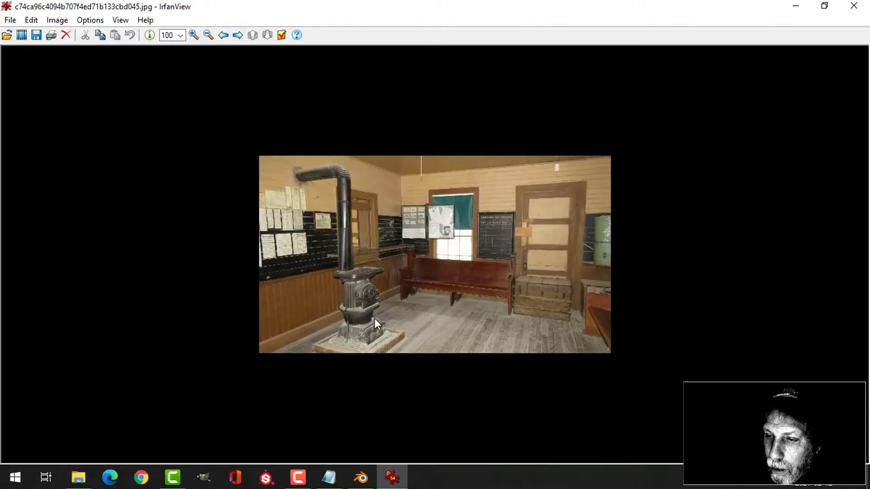
pyautogui.moveTo(392, 341)
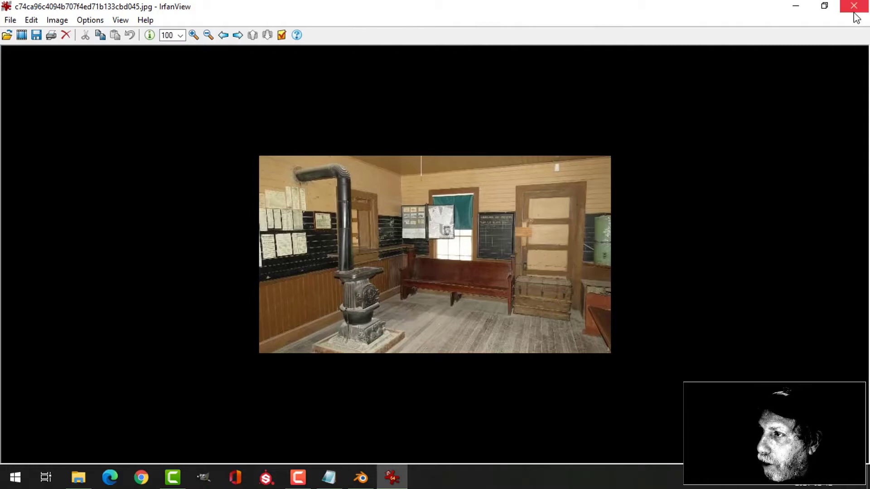
pyautogui.click(854, 6)
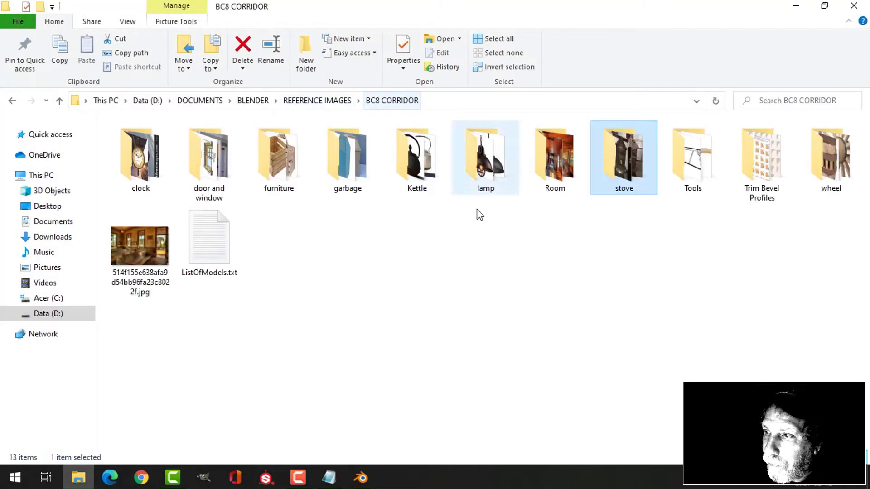
pyautogui.click(693, 159)
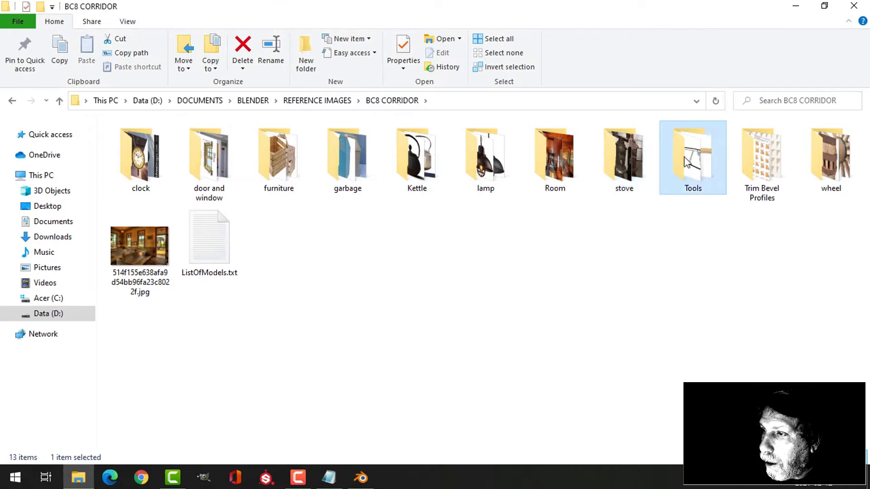
pyautogui.doubleClick(693, 157)
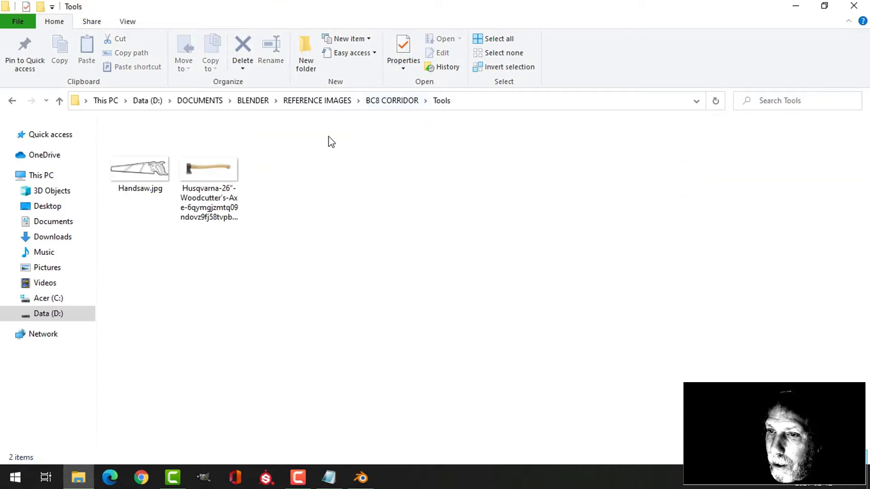
pyautogui.moveTo(356, 133)
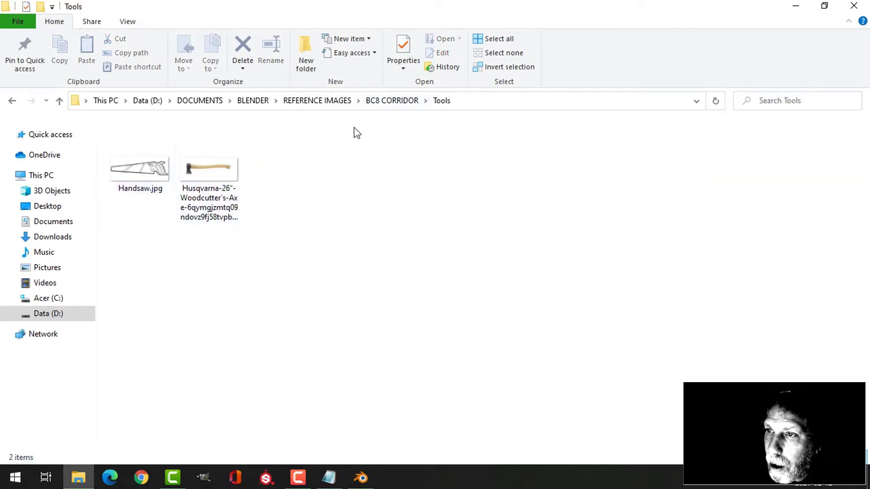
# - From BC8 CORRIDOR, enter Trim Bevel Profiles and view the second trim profile chart
pyautogui.click(392, 101)
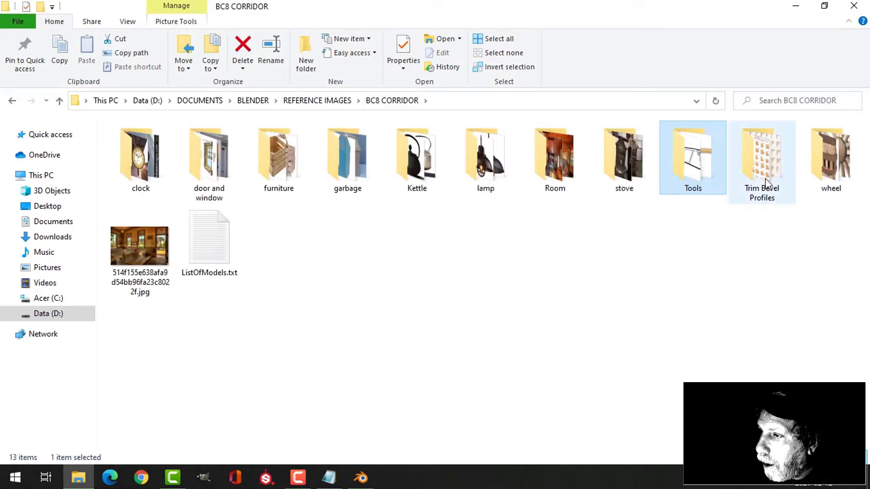
pyautogui.doubleClick(761, 159)
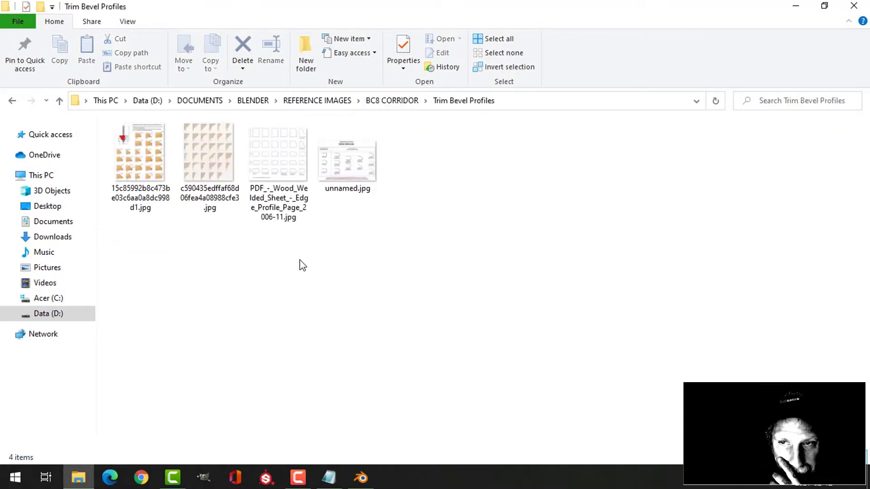
pyautogui.click(203, 154)
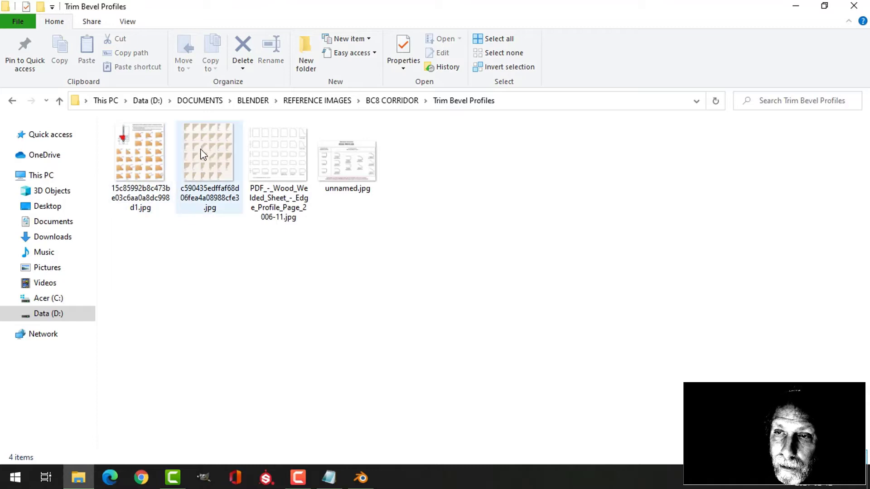
pyautogui.moveTo(203, 158)
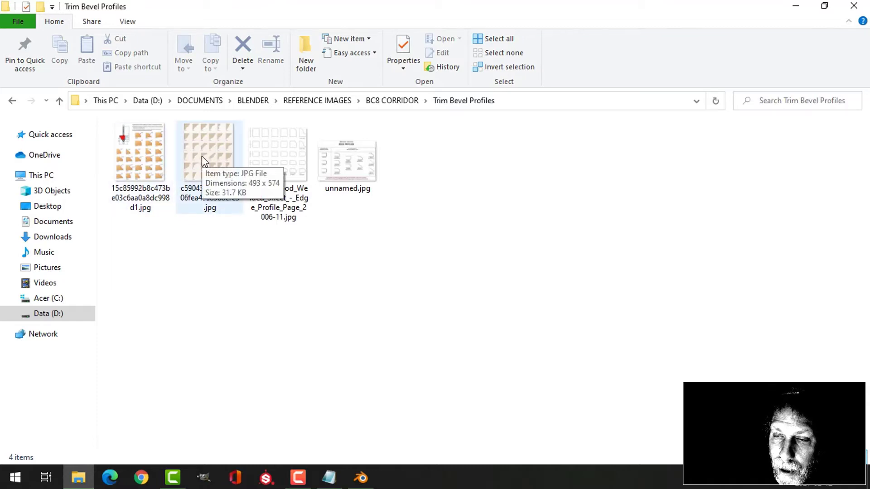
pyautogui.click(209, 154)
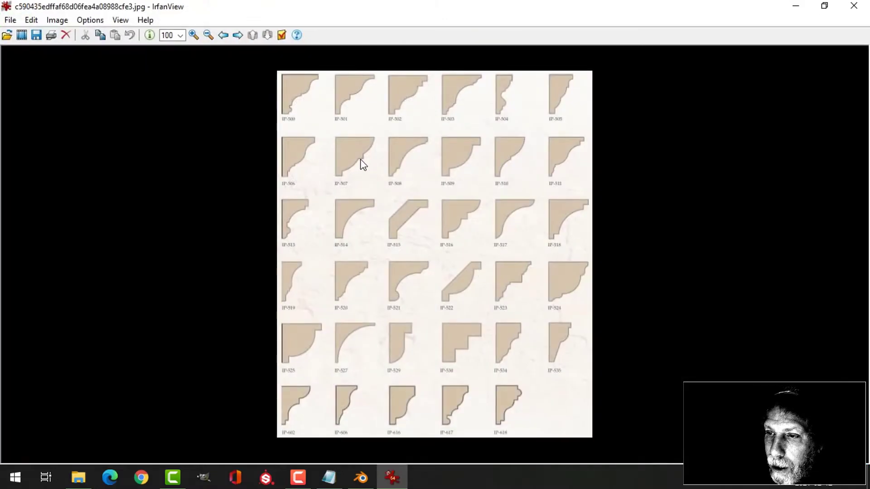
pyautogui.moveTo(352, 150)
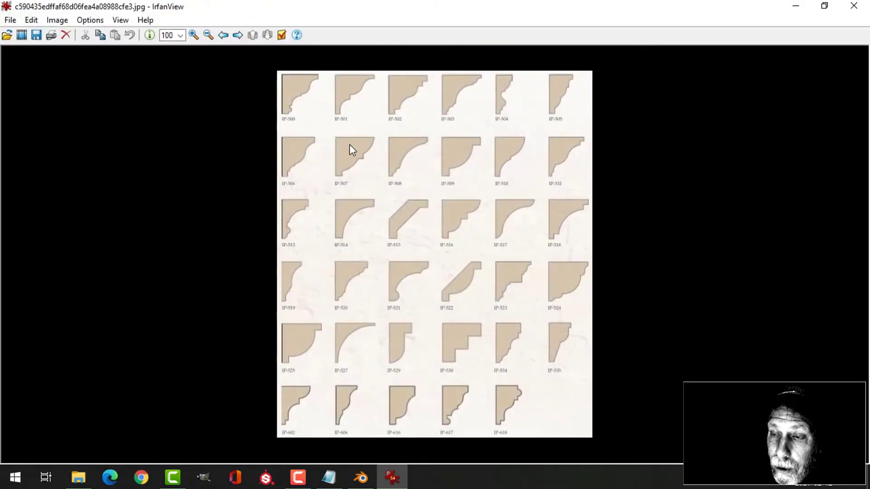
pyautogui.moveTo(309, 283)
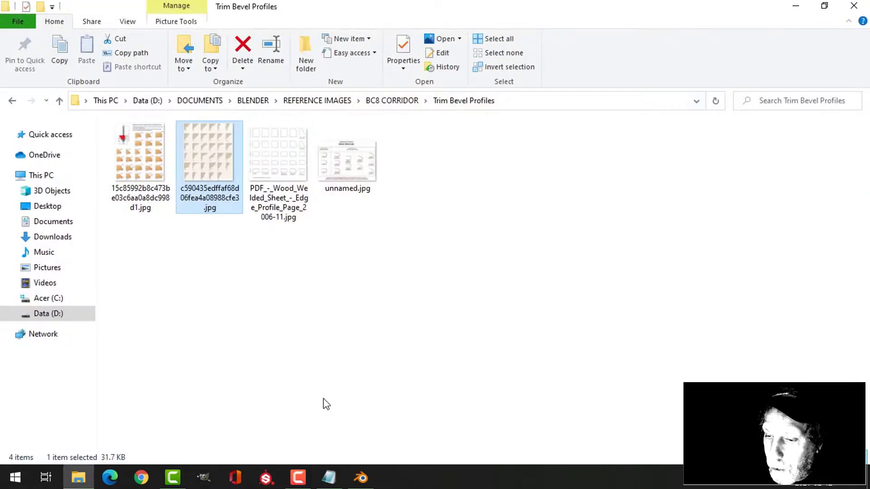
# - Return to Blender and orbit around the stove corner and left window wall
pyautogui.click(359, 477)
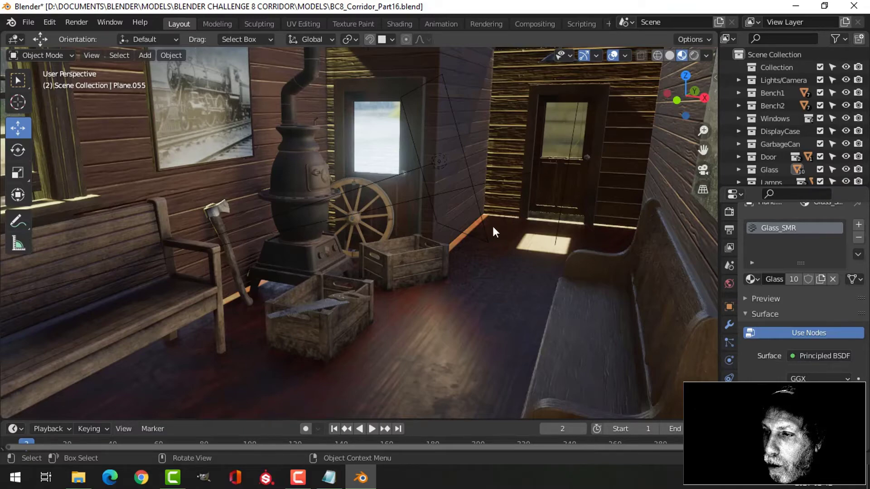
pyautogui.moveTo(494, 231); pyautogui.dragTo(449, 232)
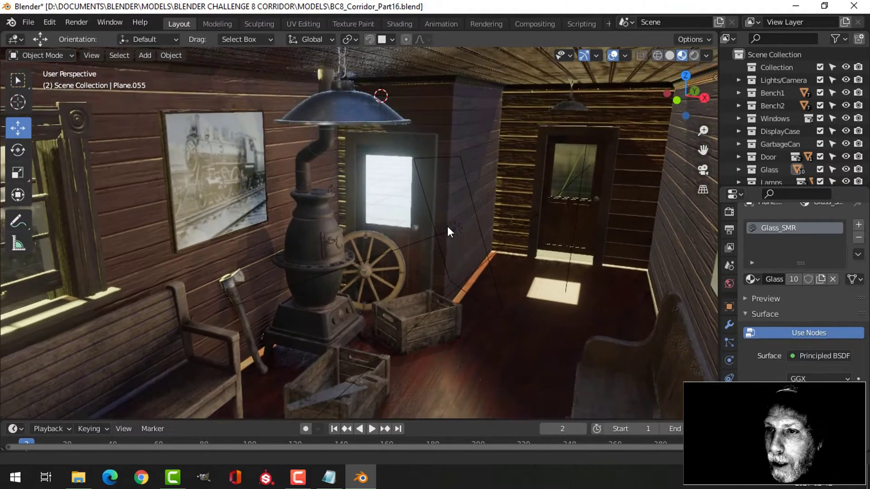
pyautogui.moveTo(449, 232); pyautogui.dragTo(538, 216)
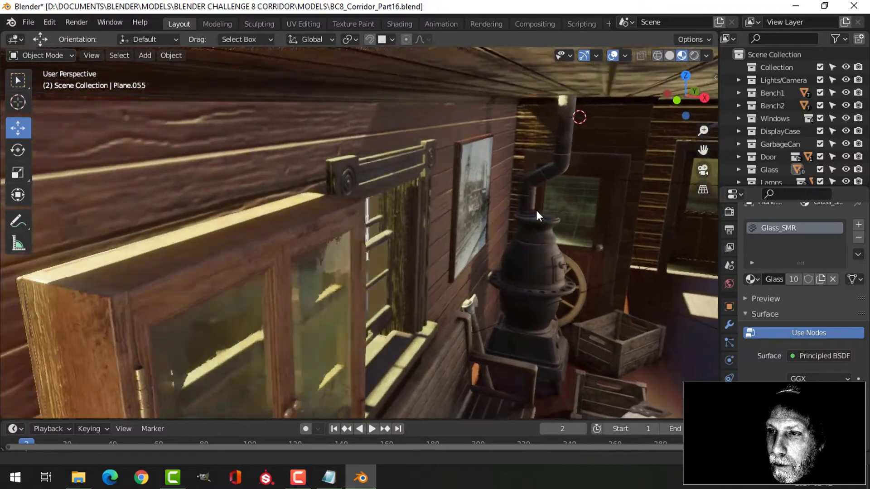
pyautogui.moveTo(538, 215); pyautogui.dragTo(327, 119)
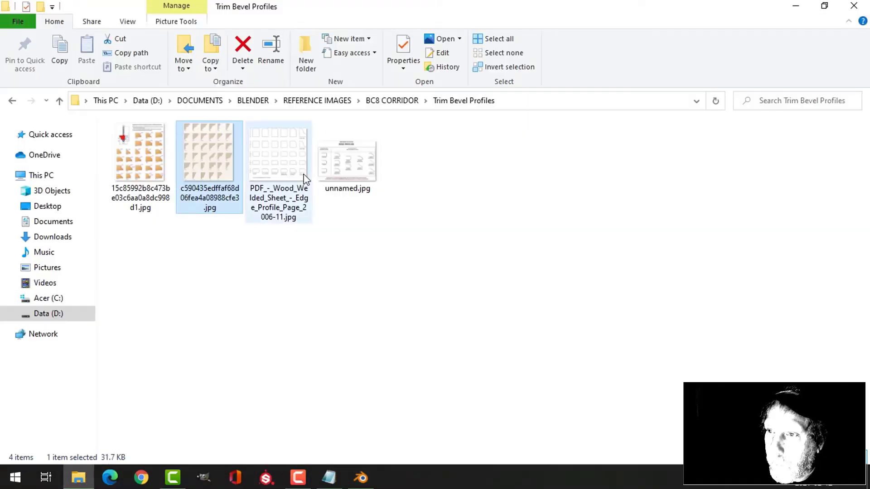
# - Glance through the wheel references, then open the clock folder in BC8 CORRIDOR
pyautogui.click(392, 100)
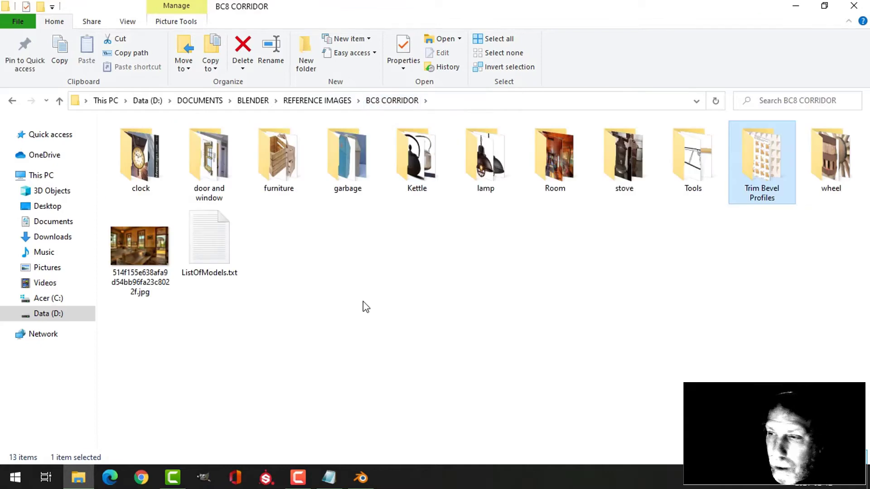
pyautogui.doubleClick(831, 154)
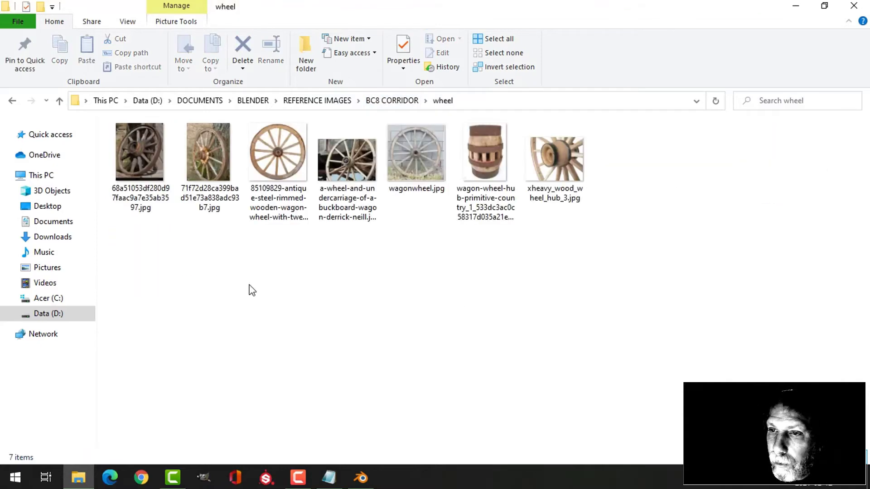
pyautogui.click(140, 154)
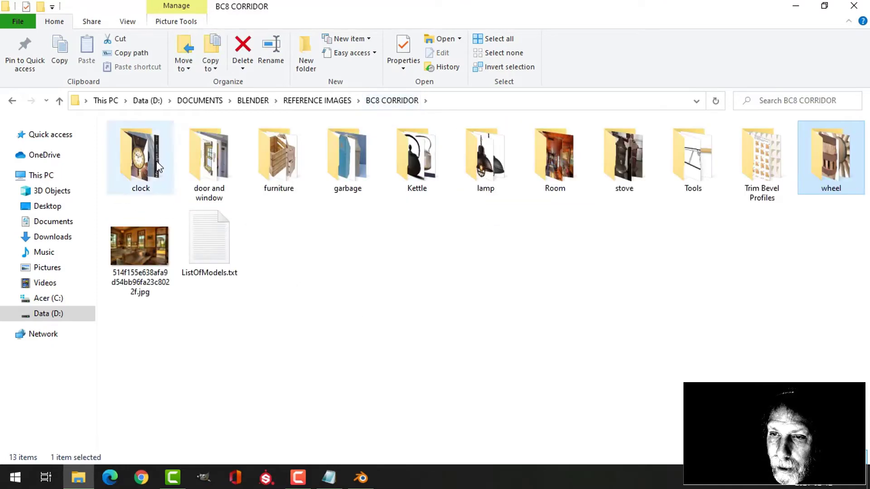
pyautogui.doubleClick(141, 156)
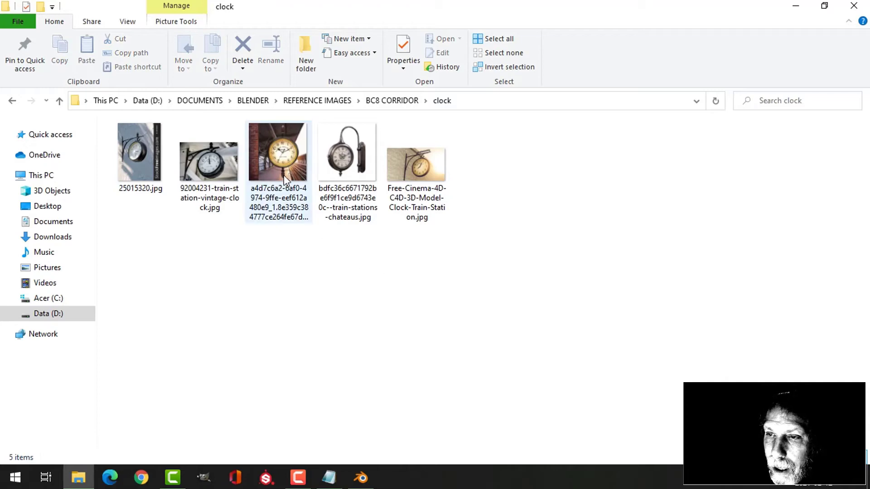
# - View the Grand Central clock photo and browse to other clock references
pyautogui.click(280, 154)
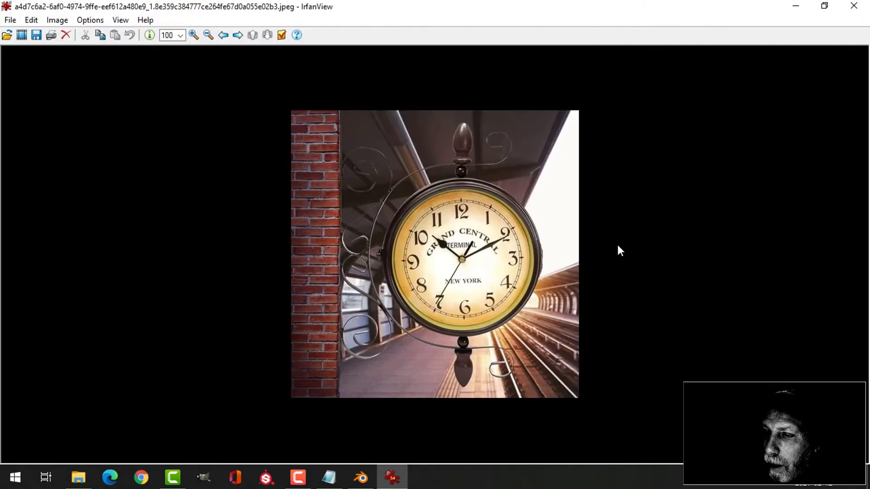
pyautogui.moveTo(420, 255)
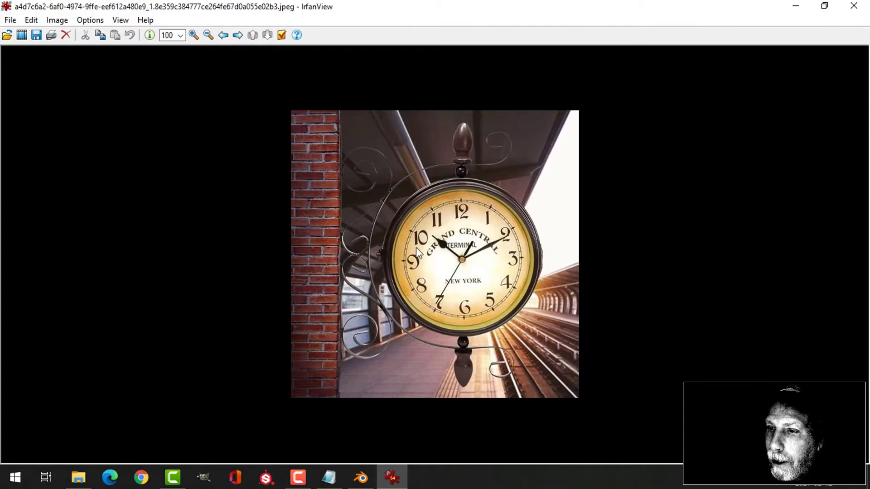
pyautogui.click(222, 35)
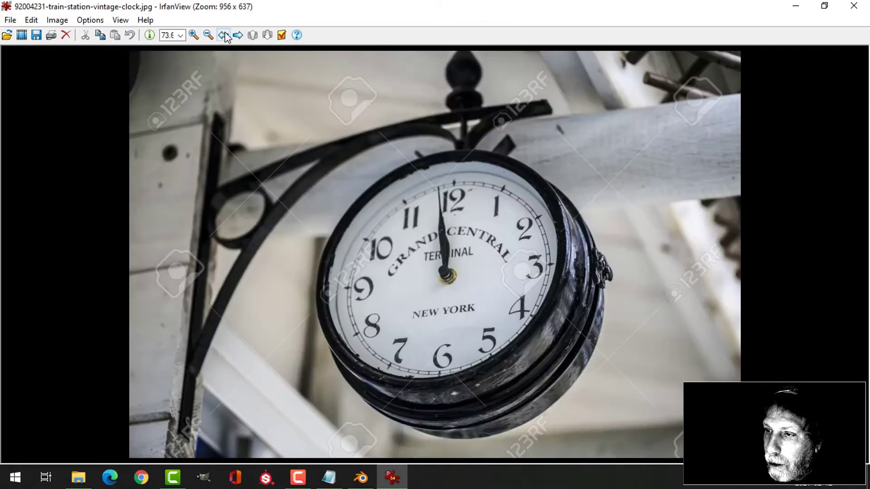
pyautogui.click(223, 35)
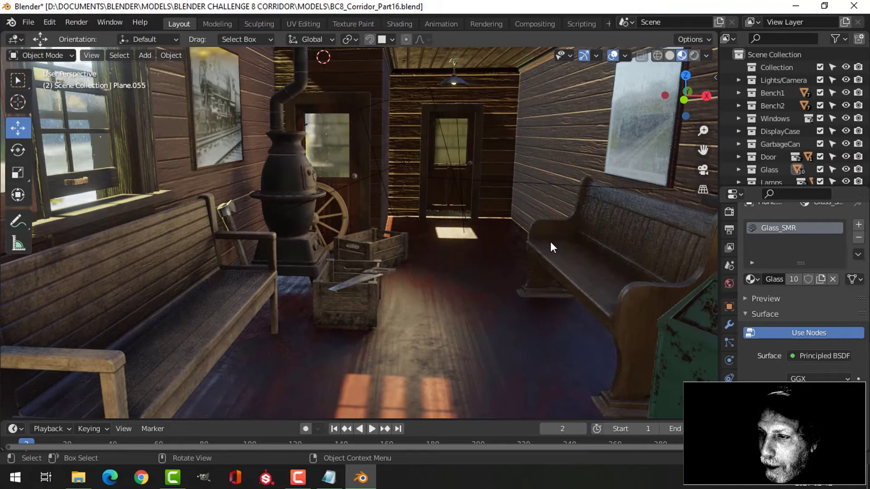
# - Bring up ListOfModels.txt in Notepad
pyautogui.click(326, 477)
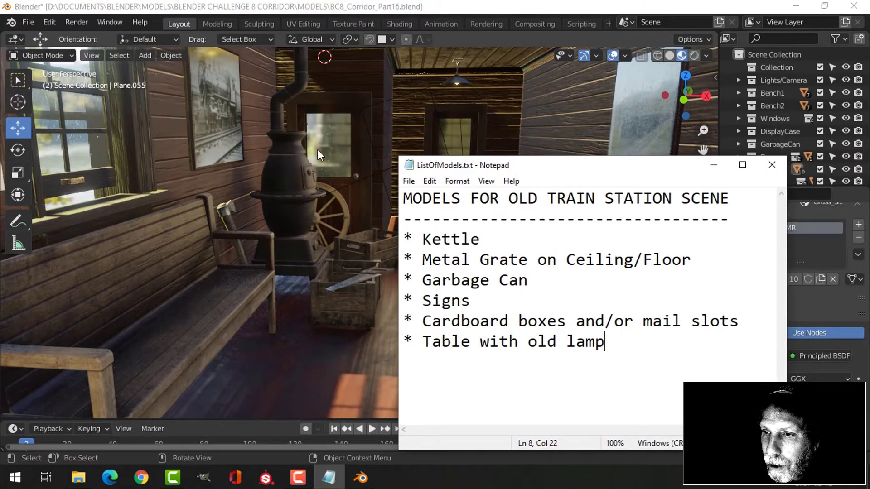
pyautogui.moveTo(545, 168)
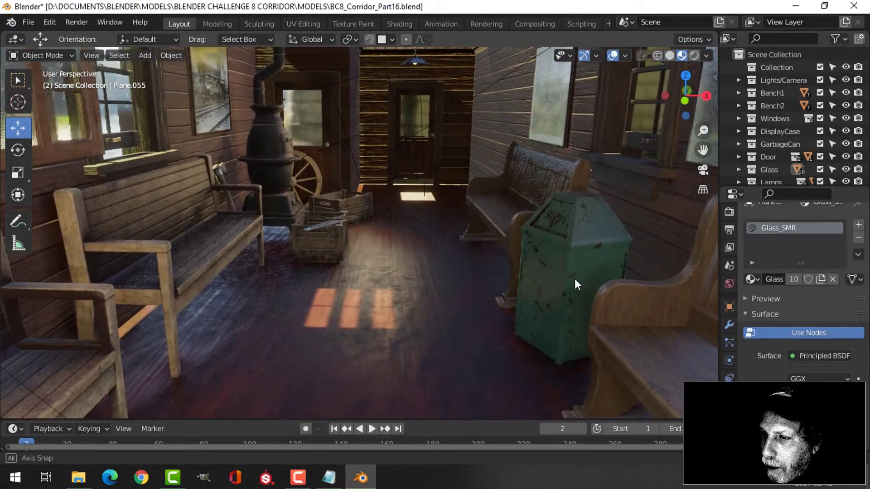
# - Orbit down the waiting room past the garbage can, then reopen ListOfModels.txt
pyautogui.moveTo(577, 284); pyautogui.dragTo(564, 247)
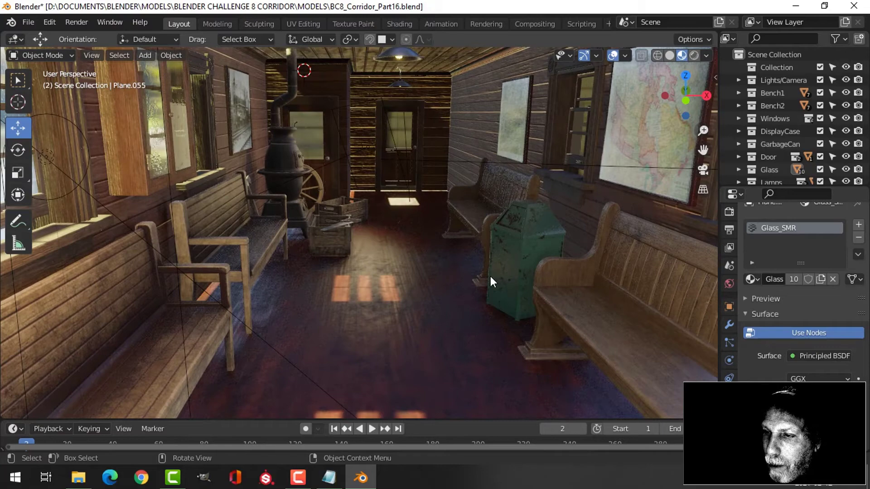
pyautogui.click(327, 477)
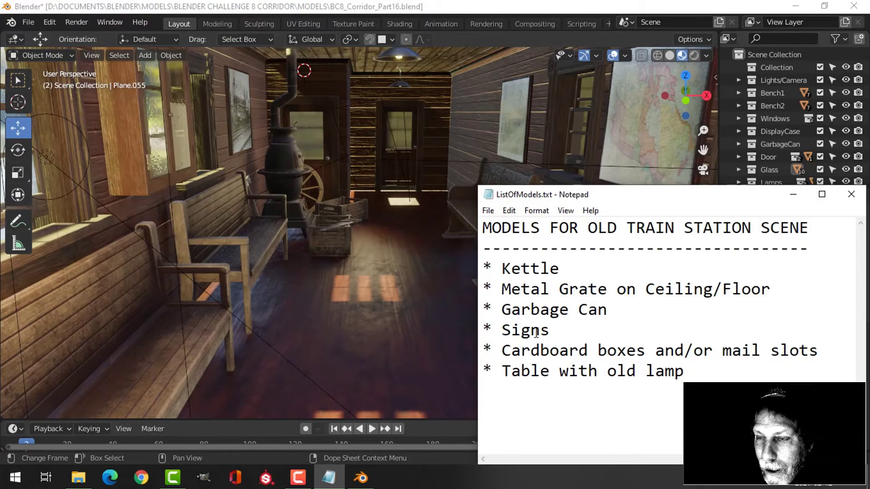
# - Click into ListOfModels.txt to review the six planned models
pyautogui.click(554, 338)
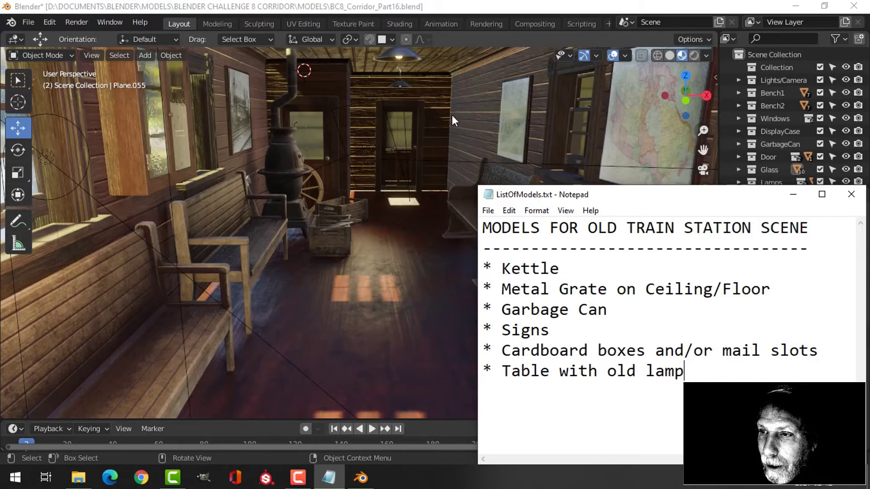
pyautogui.moveTo(469, 112)
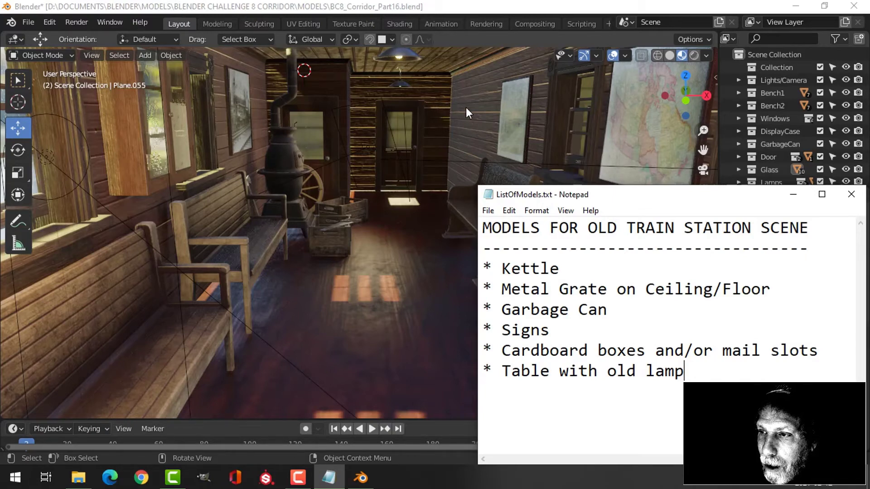
pyautogui.moveTo(428, 116)
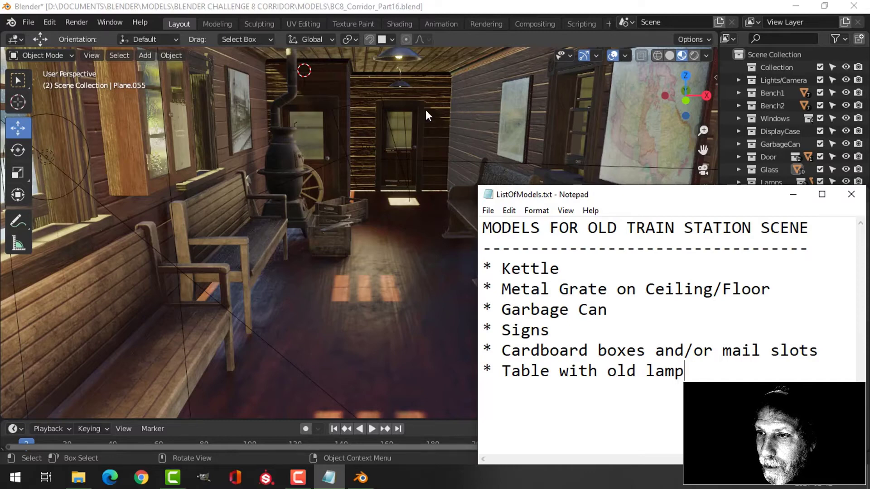
pyautogui.moveTo(471, 129)
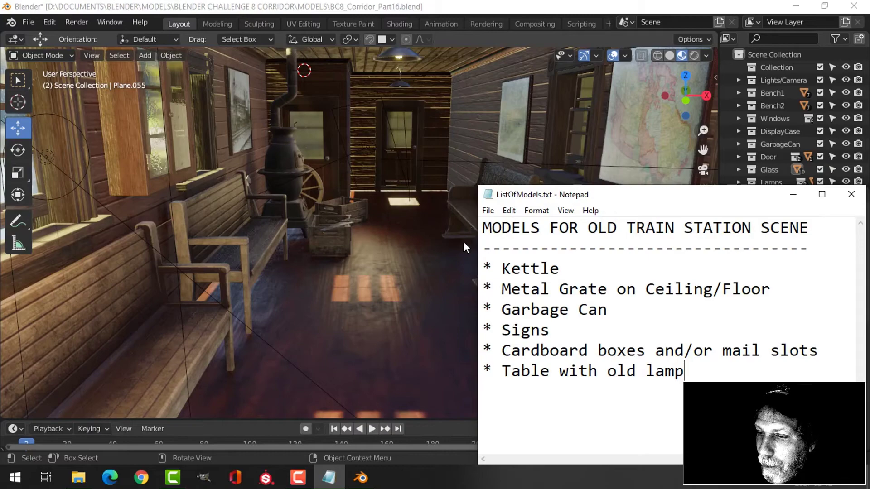
pyautogui.moveTo(428, 191)
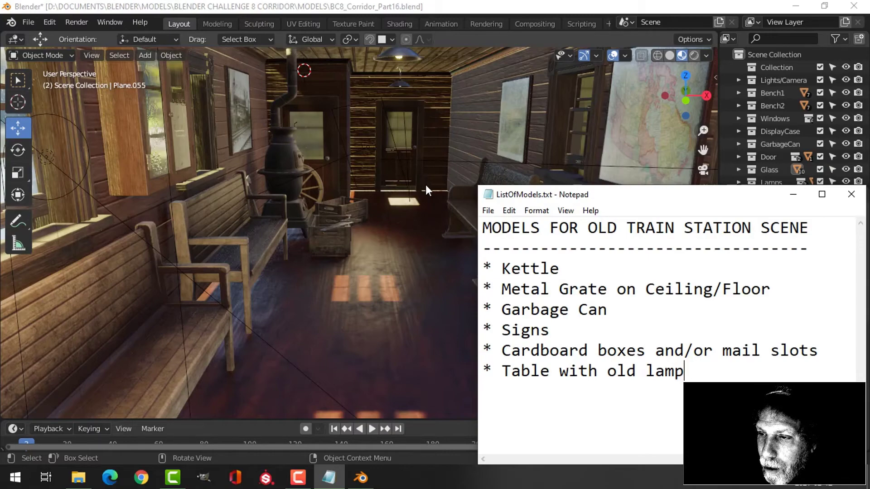
pyautogui.moveTo(427, 170)
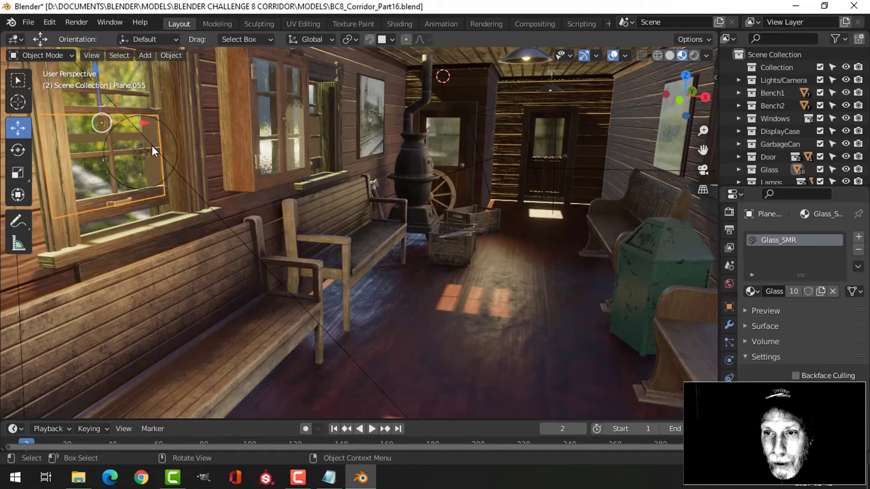
pyautogui.moveTo(167, 189)
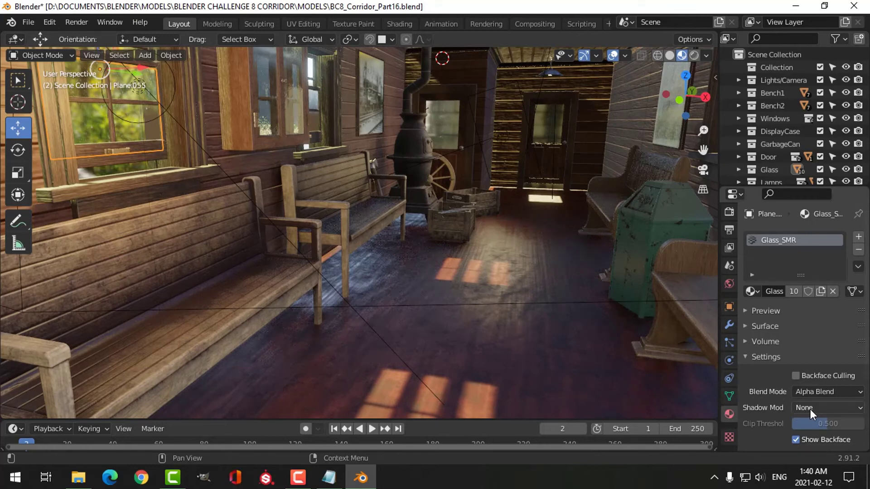
pyautogui.click(827, 408)
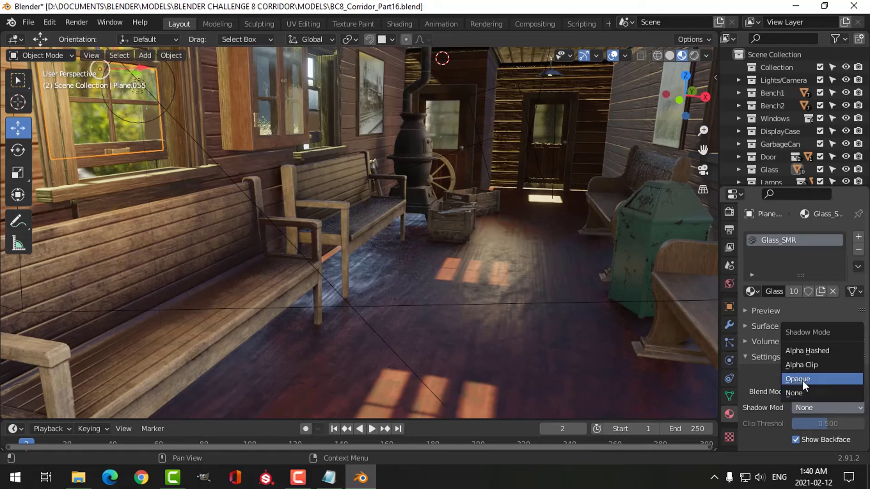
pyautogui.click(798, 378)
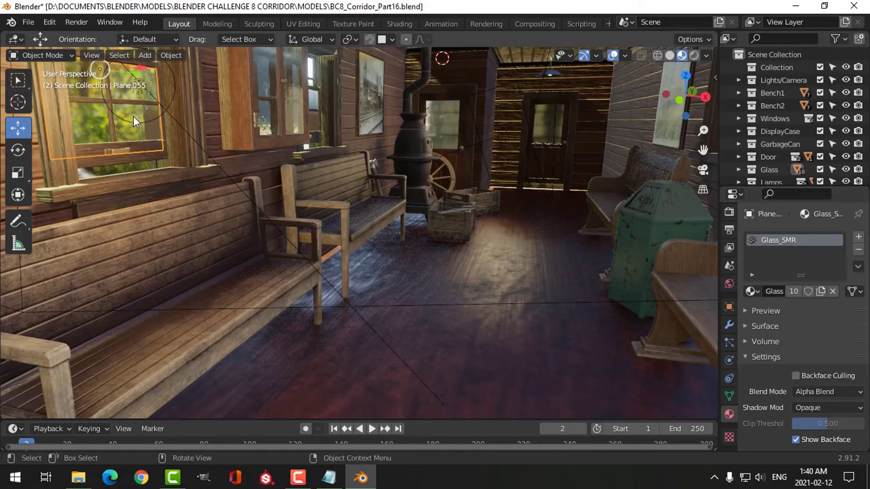
pyautogui.moveTo(403, 300)
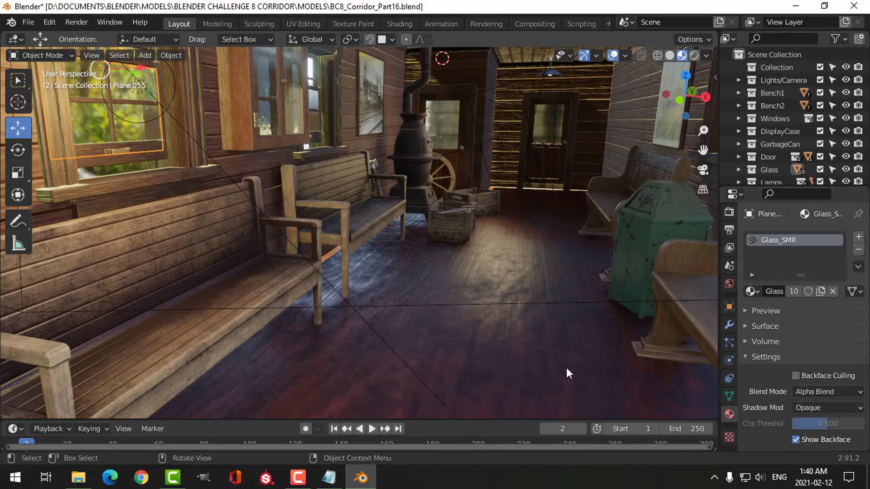
pyautogui.click(826, 407)
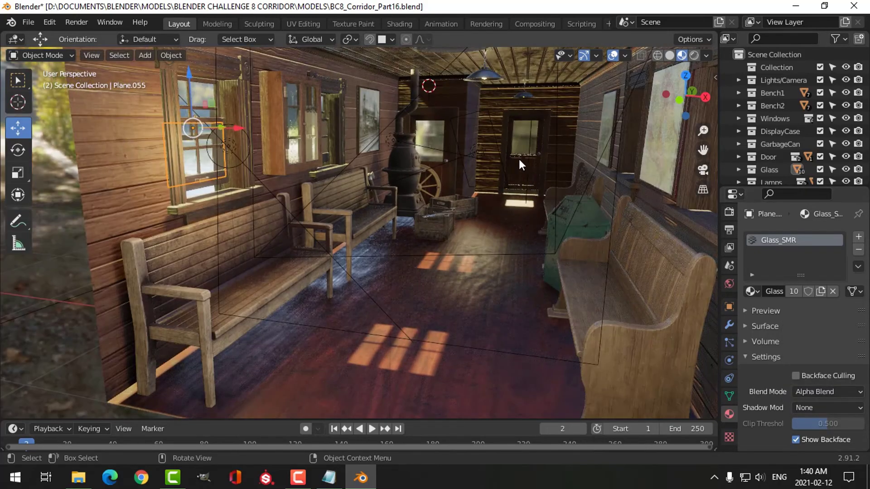
pyautogui.moveTo(522, 164); pyautogui.dragTo(451, 289)
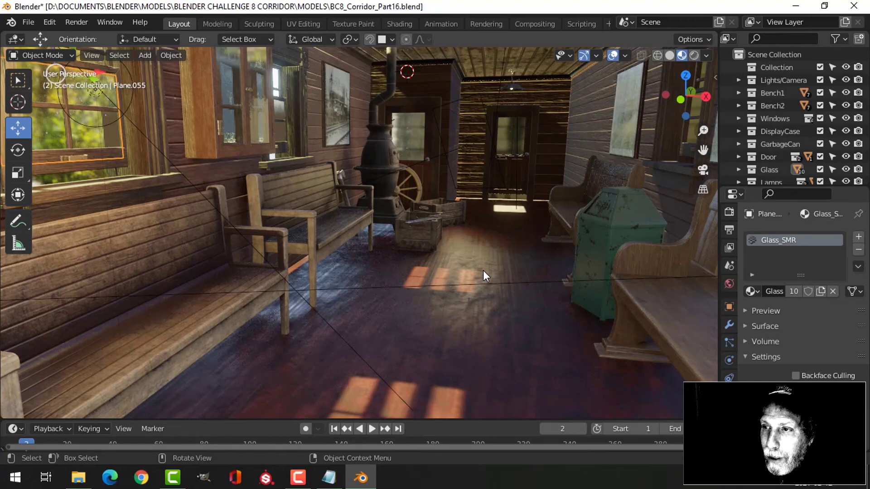
pyautogui.moveTo(461, 279)
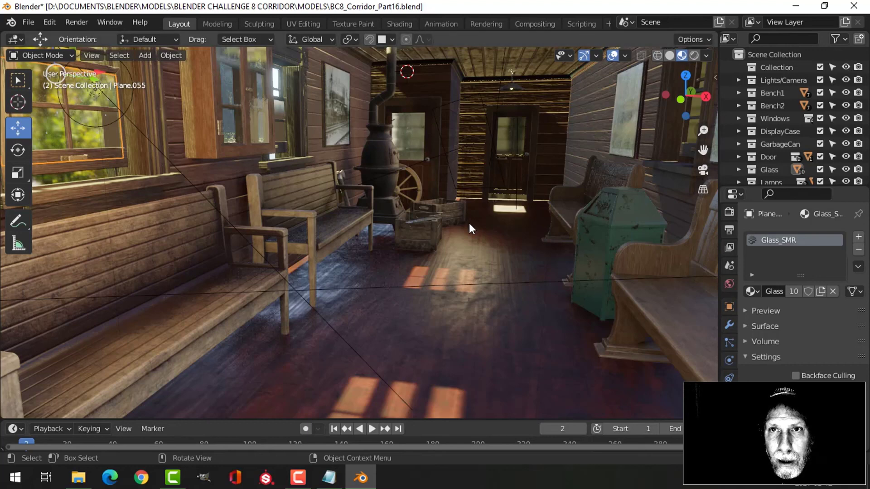
pyautogui.moveTo(490, 246)
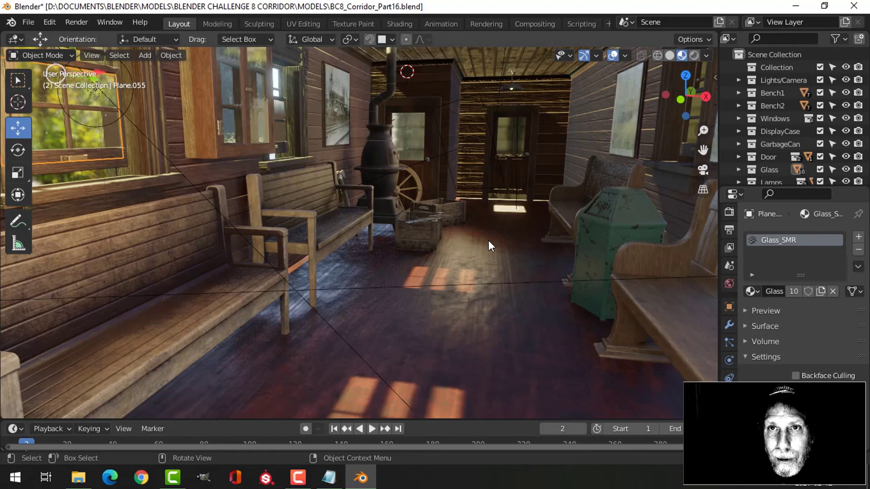